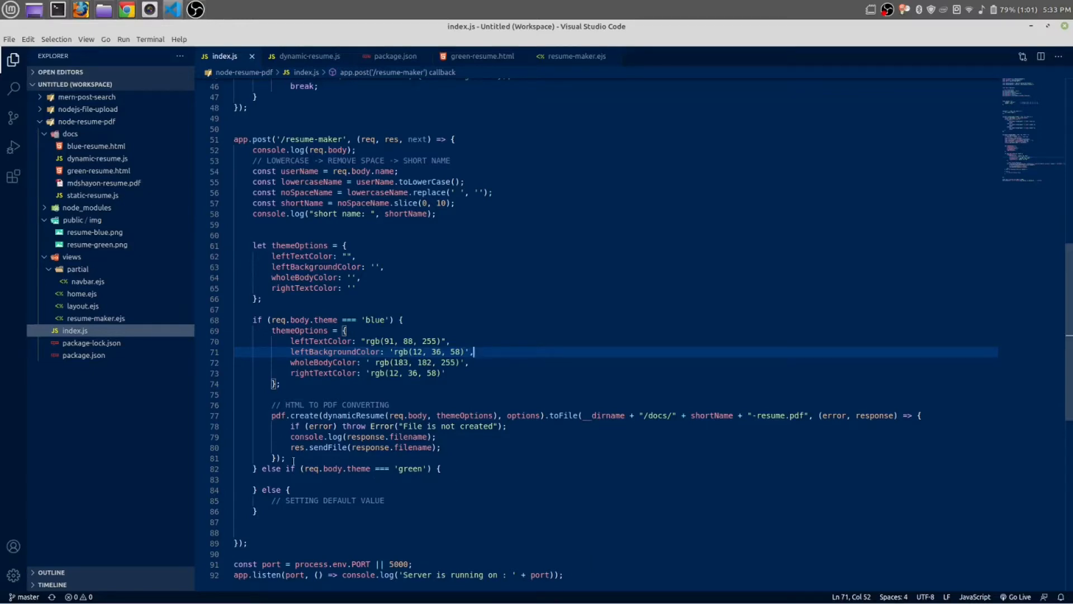
# Move the blue themeOptions into the let declaration and copy the pdf.create block into the green and else branches.
pyautogui.moveTo(272, 330); pyautogui.dragTo(284, 458)
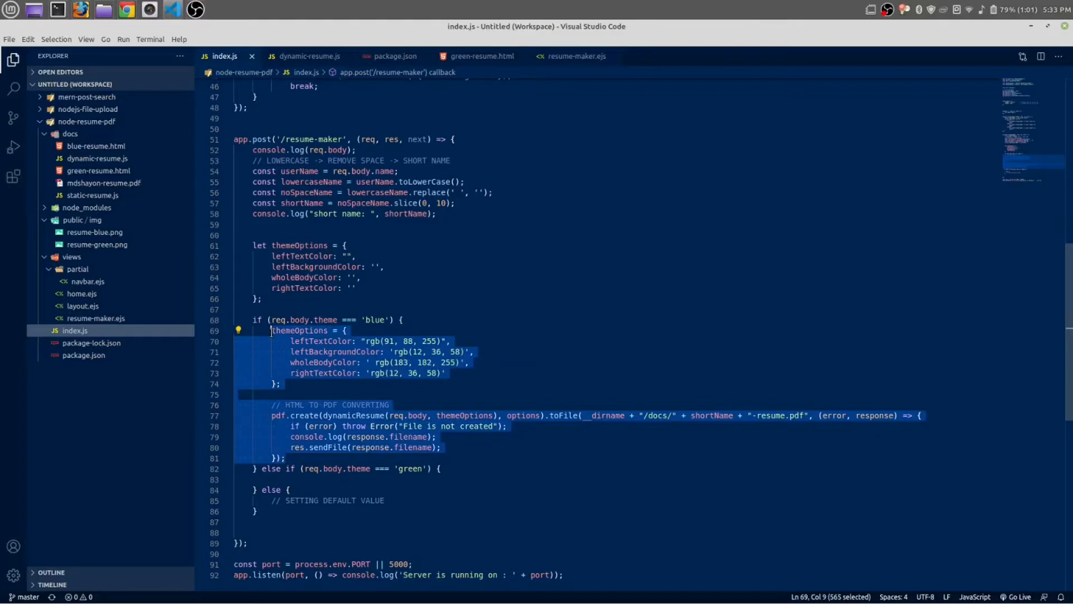
pyautogui.click(283, 478)
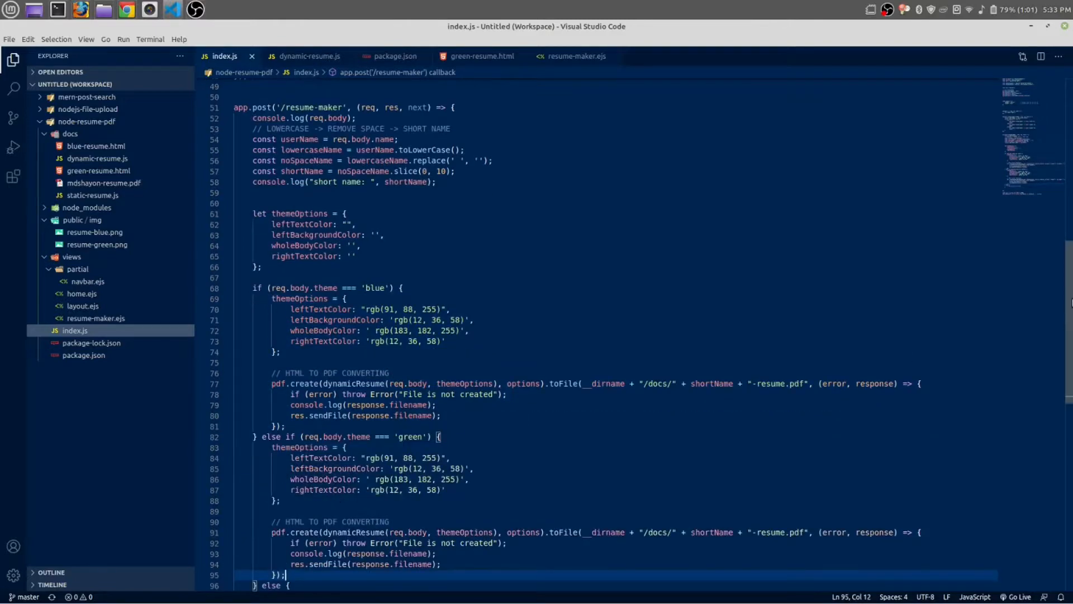
pyautogui.scroll(-3)
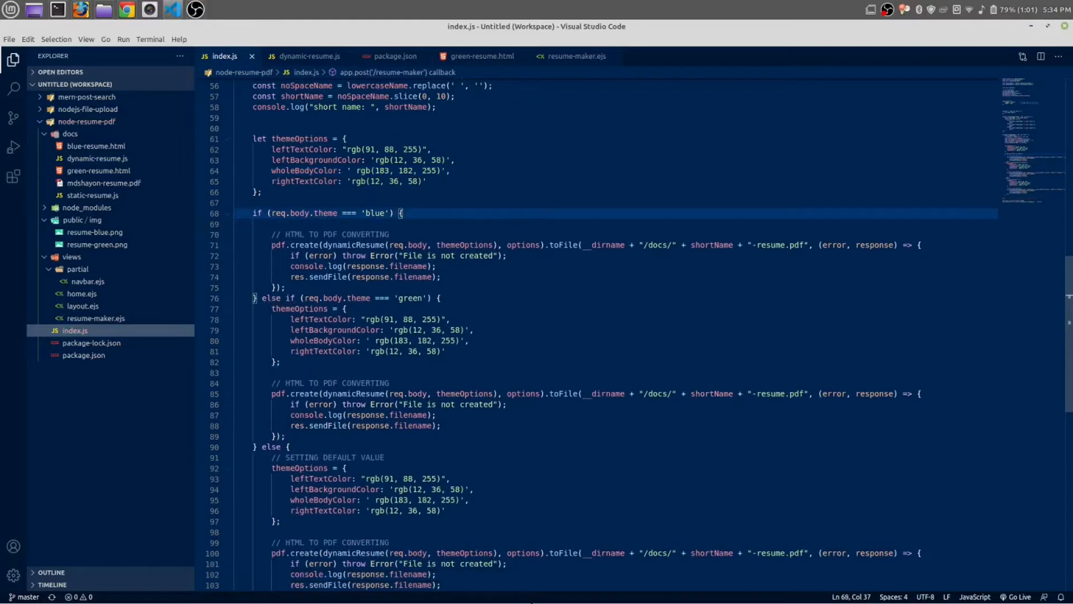
pyautogui.scroll(-3)
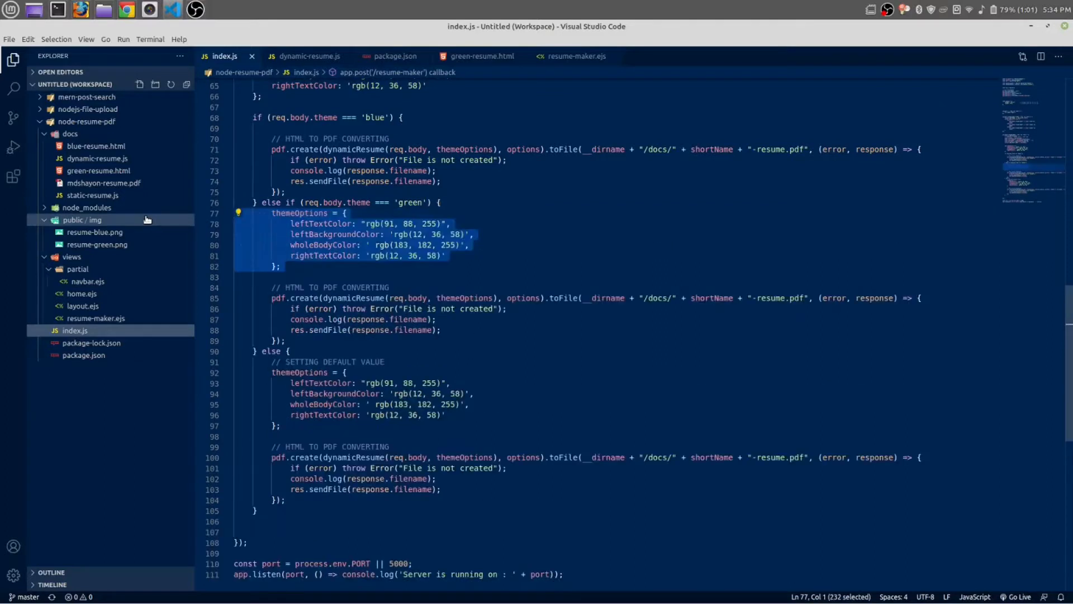
pyautogui.click(280, 424)
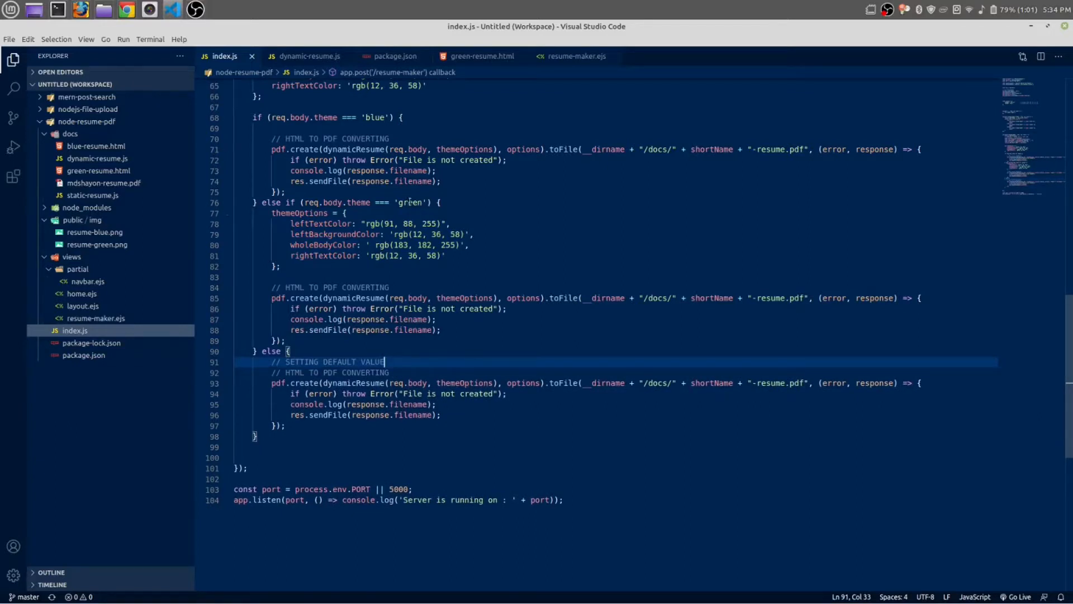
# Copy the .box colour rgb(139, 247, 205) from green-resume.html into the green branch's themeOptions.
pyautogui.doubleClick(409, 202)
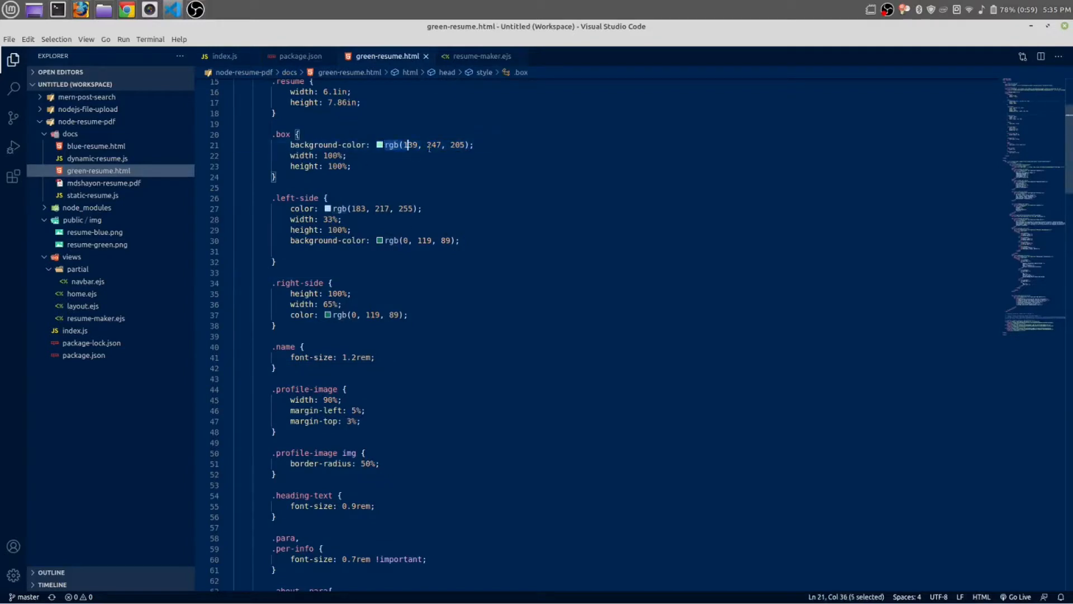
pyautogui.moveTo(408, 144); pyautogui.dragTo(471, 144)
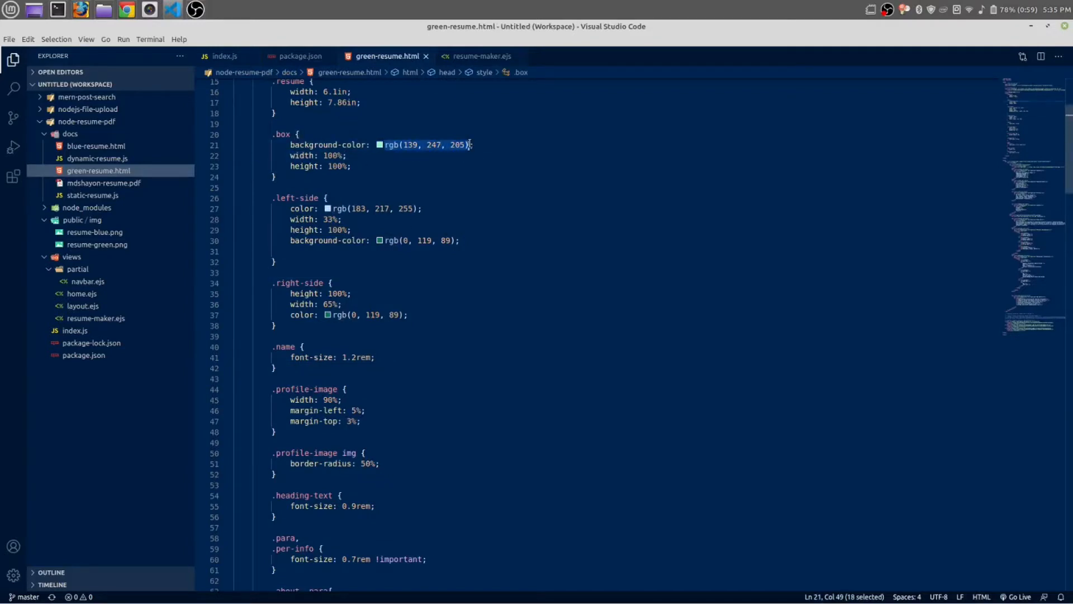
pyautogui.click(220, 56)
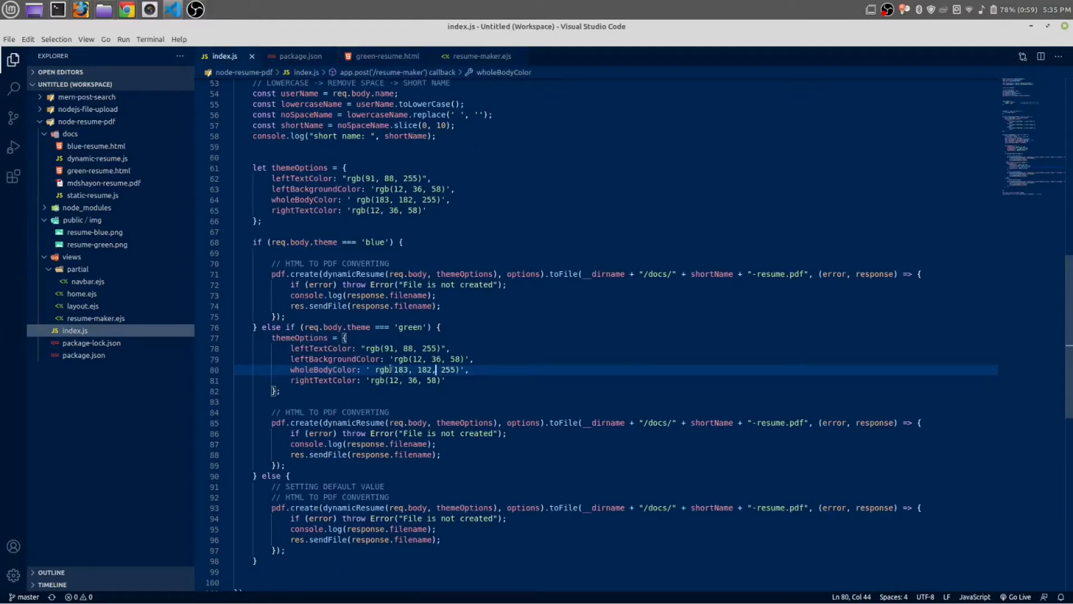
pyautogui.moveTo(284, 327)
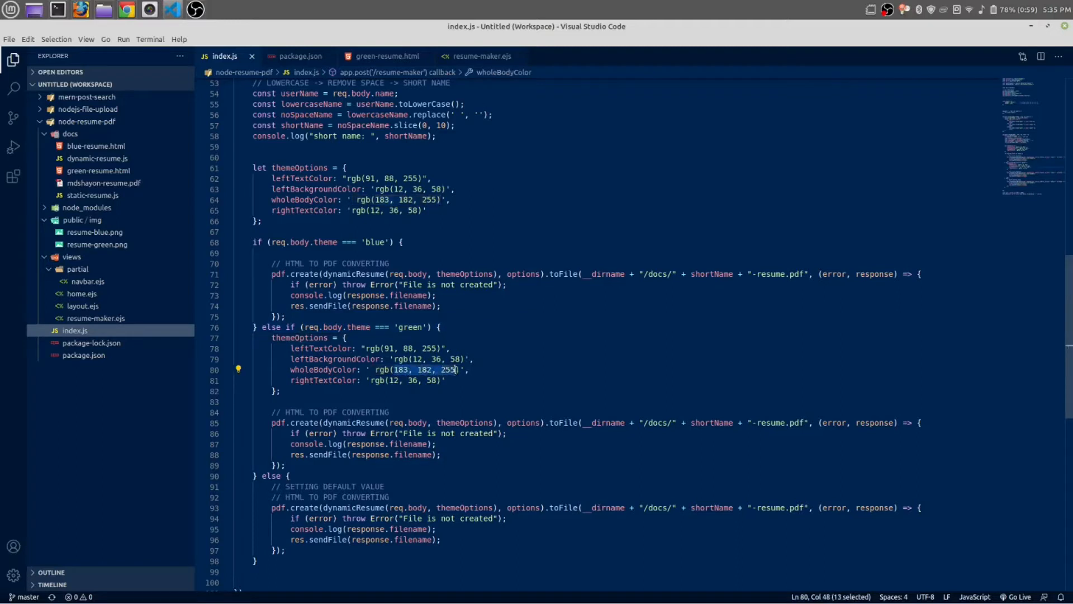
pyautogui.write('rgb(139, 247, 205)')
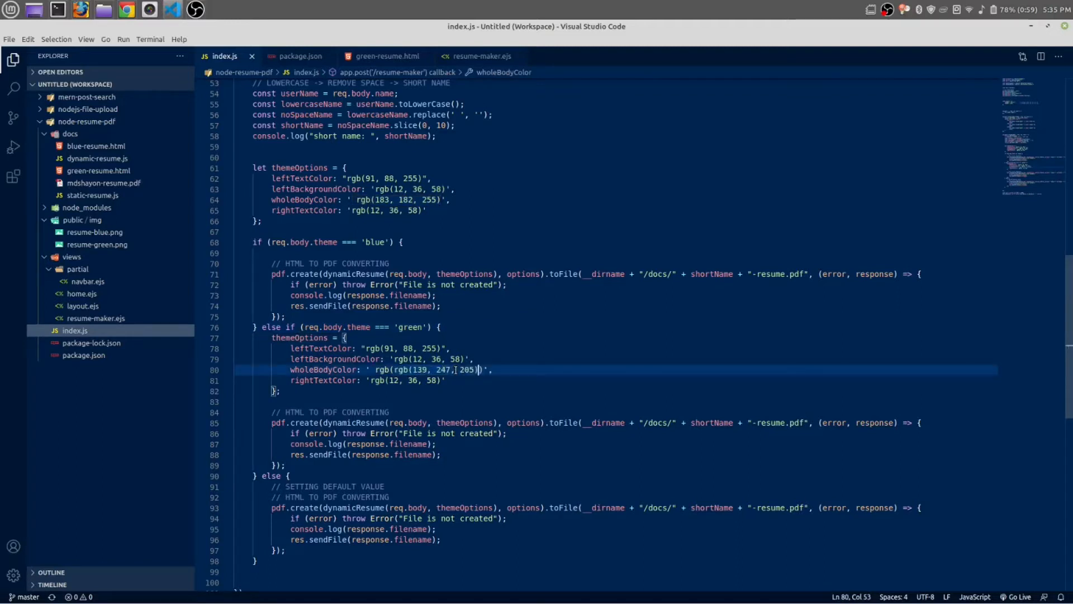
# Copy the remaining left-side and right-side green rgb values from the stylesheet into the green themeOptions.
pyautogui.click(388, 56)
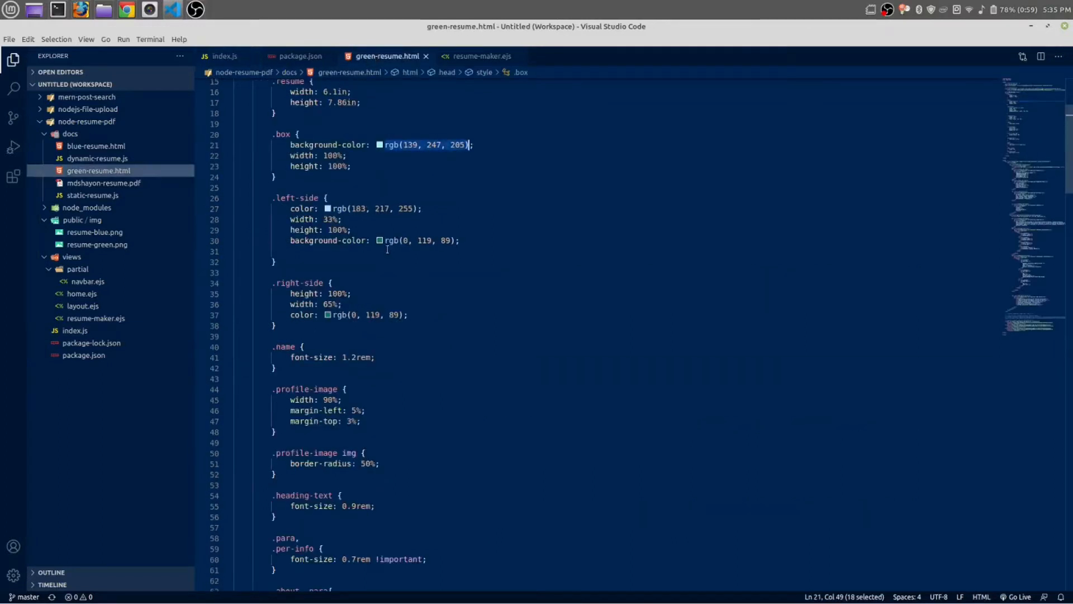
pyautogui.click(386, 240)
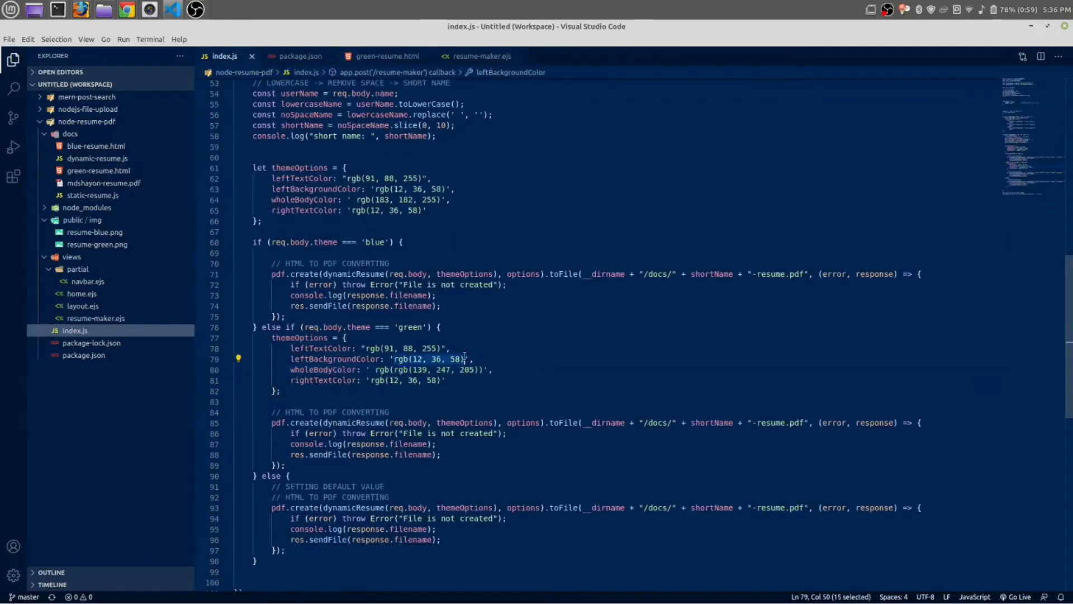
pyautogui.click(388, 56)
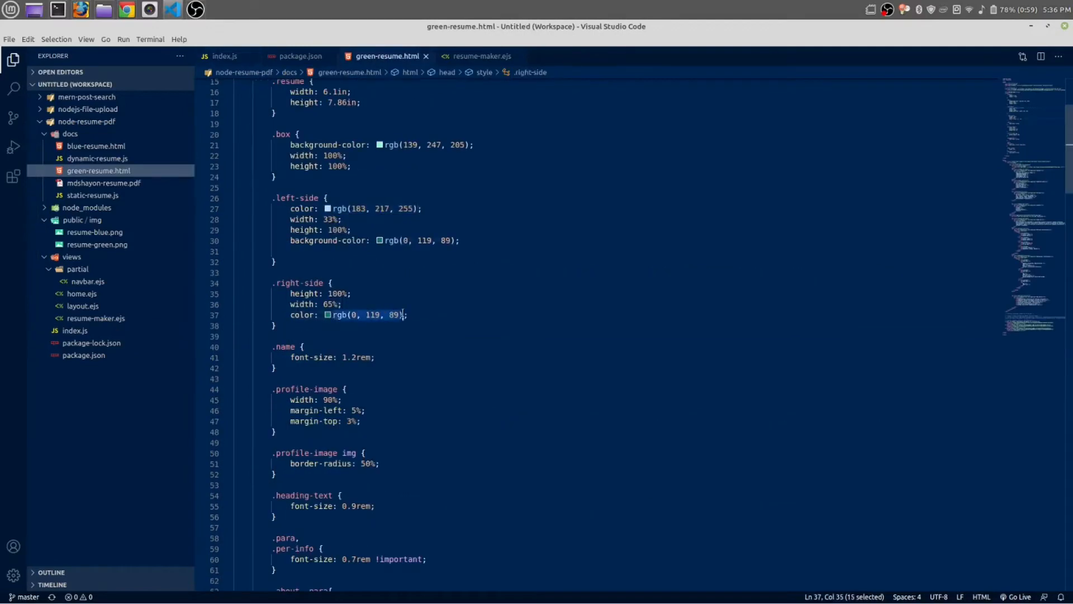
pyautogui.click(225, 56)
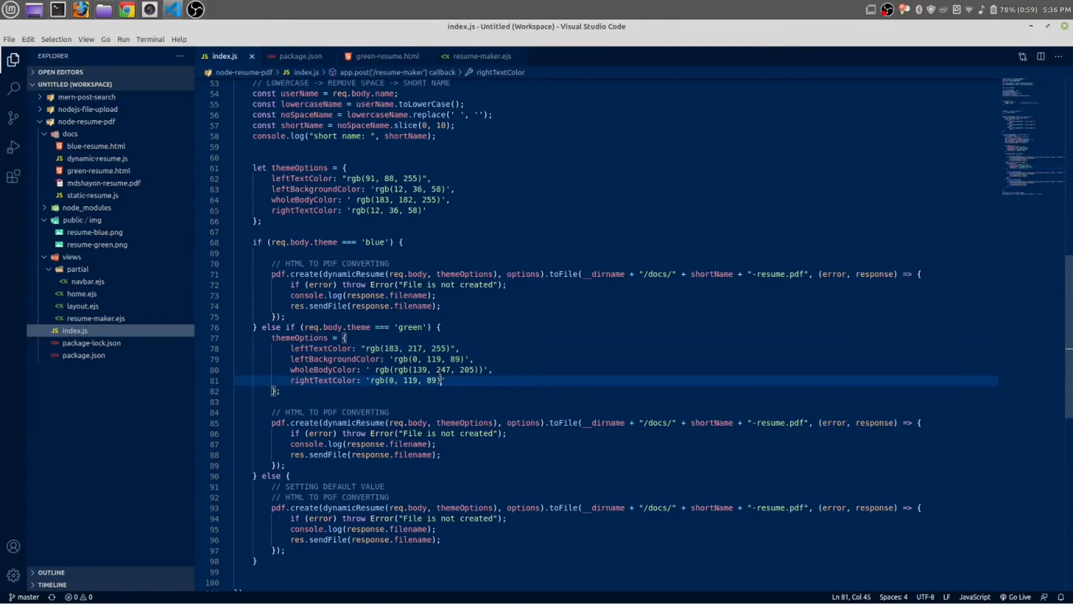
pyautogui.click(390, 496)
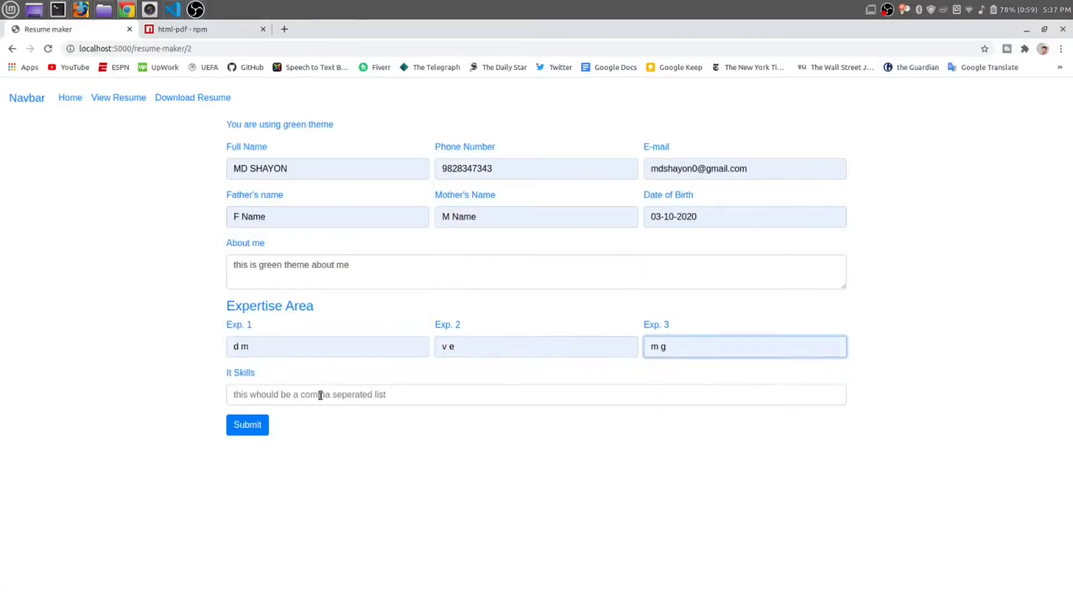
# Fill in the IT expertise list on the green-theme resume form at localhost resume-maker/2.
pyautogui.click(246, 425)
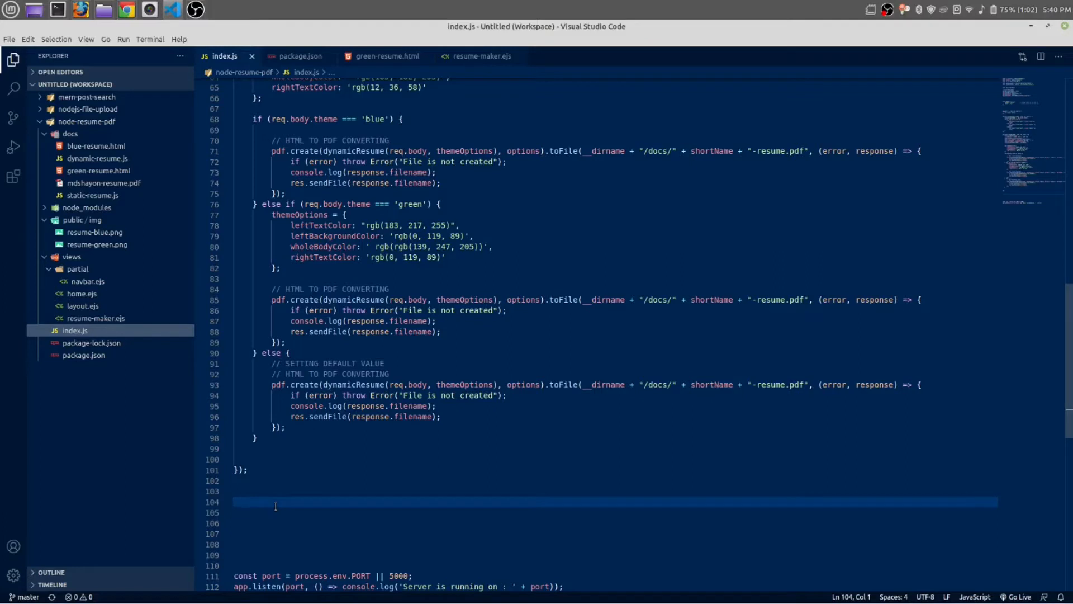
# Add an empty router.get('/') skeleton after the POST route and duplicate the dynamicResume require line.
pyautogui.write('get')
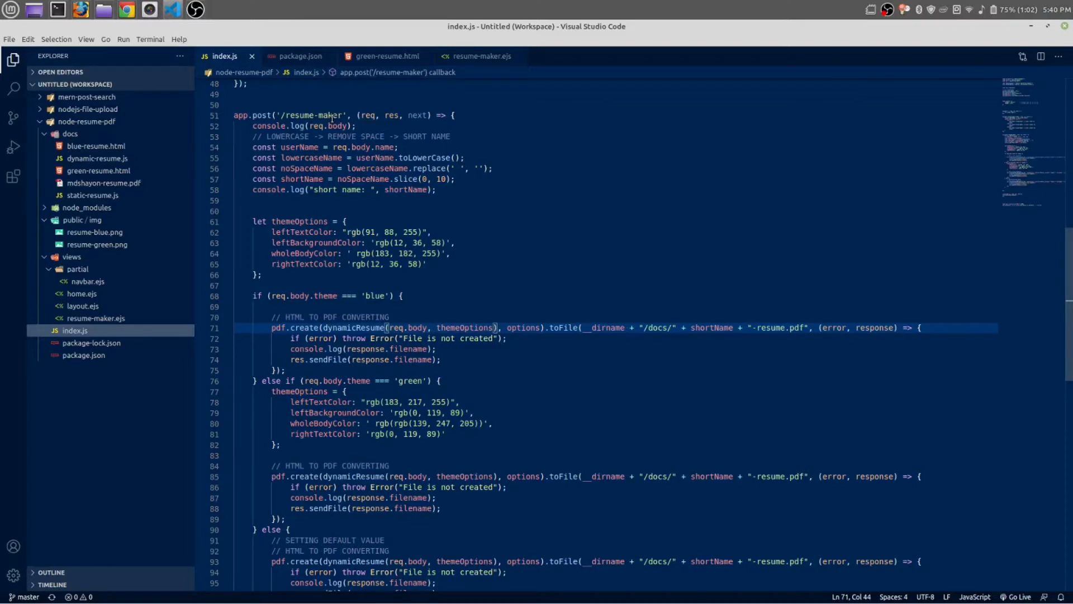
pyautogui.scroll(-3)
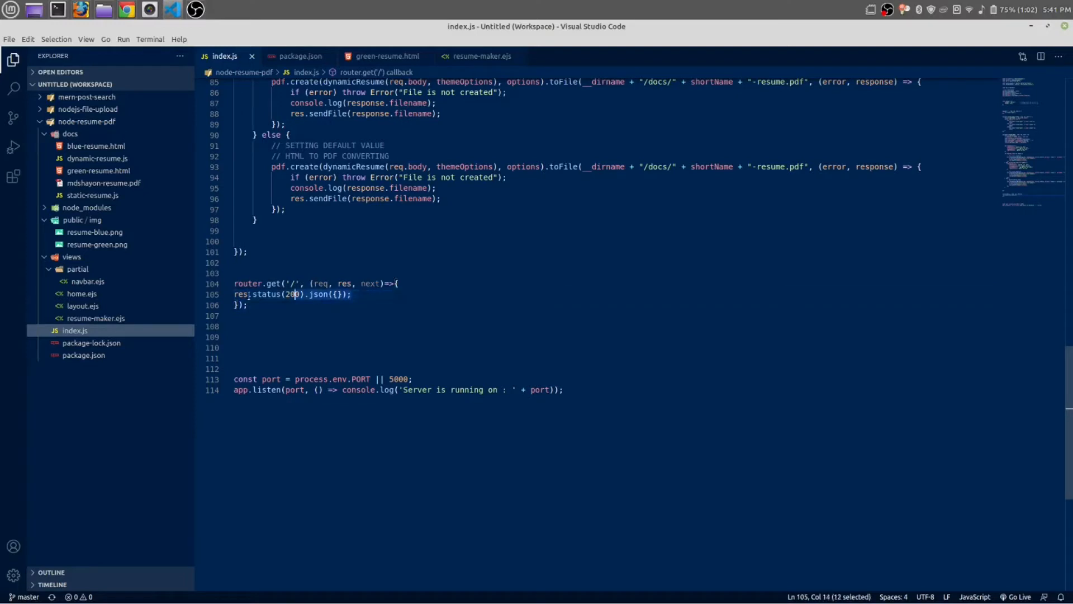
pyautogui.press('Delete')
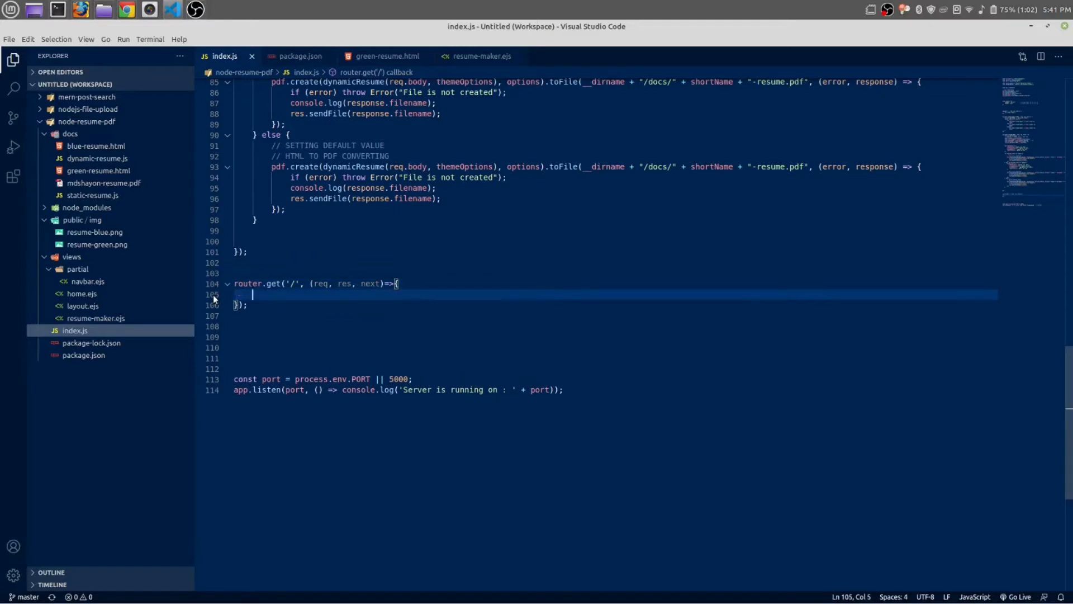
pyautogui.doubleClick(246, 282)
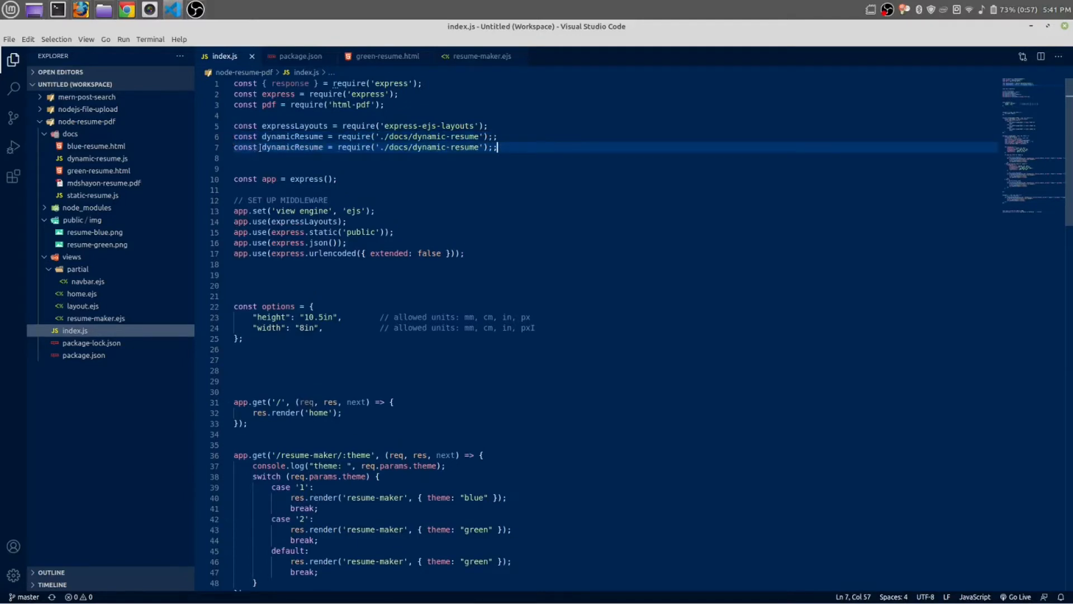
# Rename the duplicated require and the route's call to staticResume() with no arguments, writing to docs/static-resume.pdf.
pyautogui.doubleClick(294, 148)
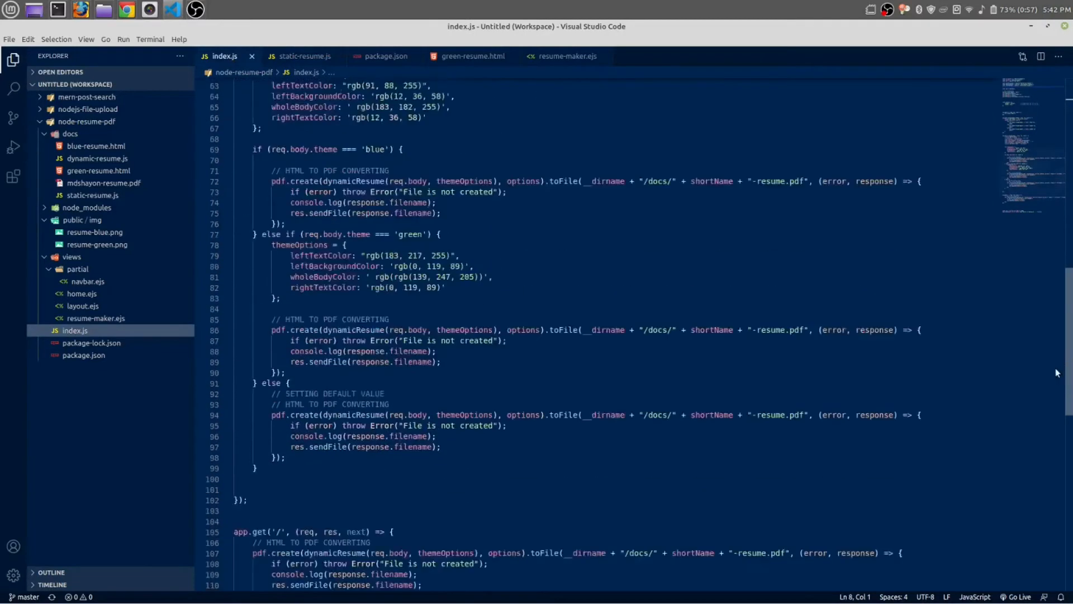
pyautogui.scroll(-3)
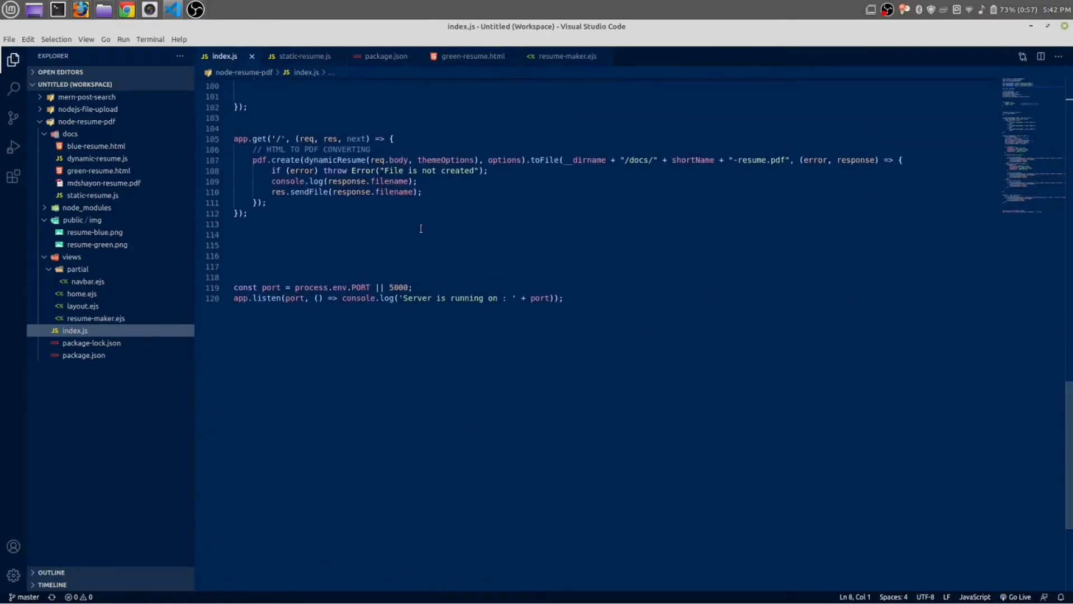
pyautogui.doubleClick(334, 160)
pyautogui.write('stat')
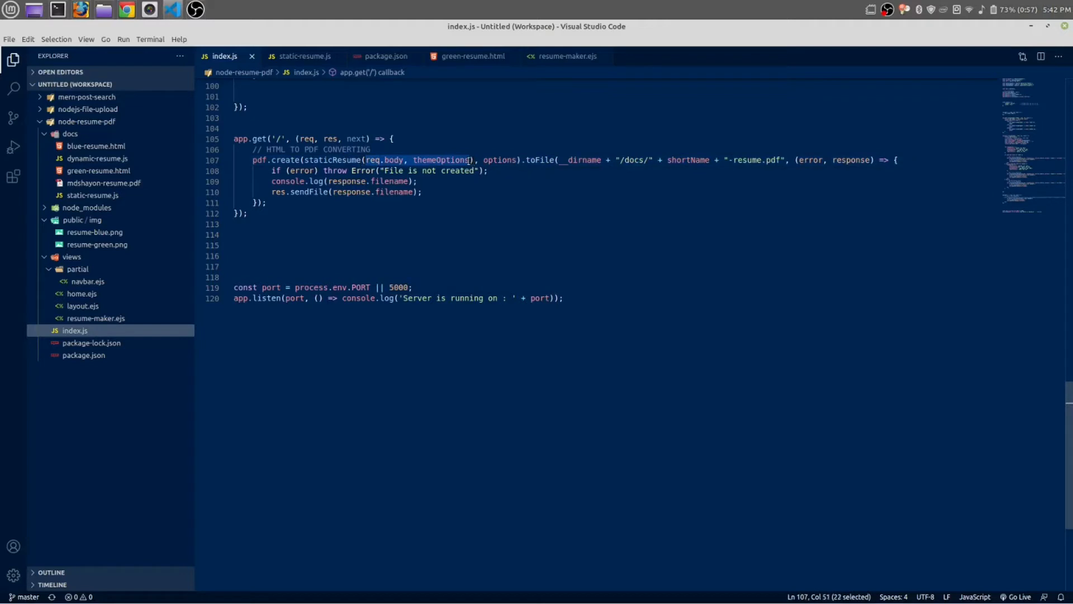
pyautogui.press('Delete')
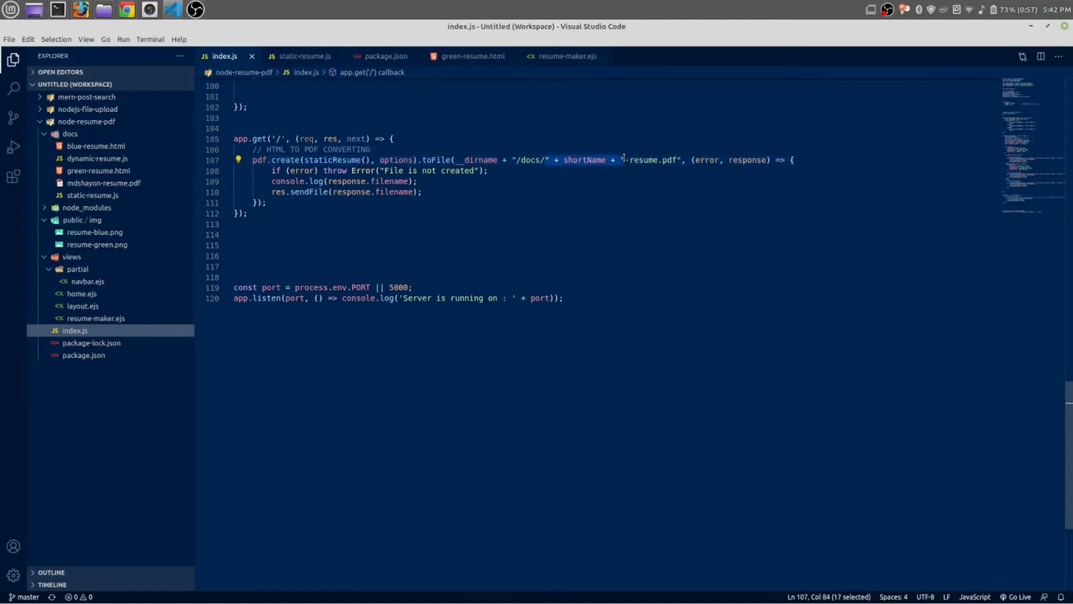
pyautogui.write('static')
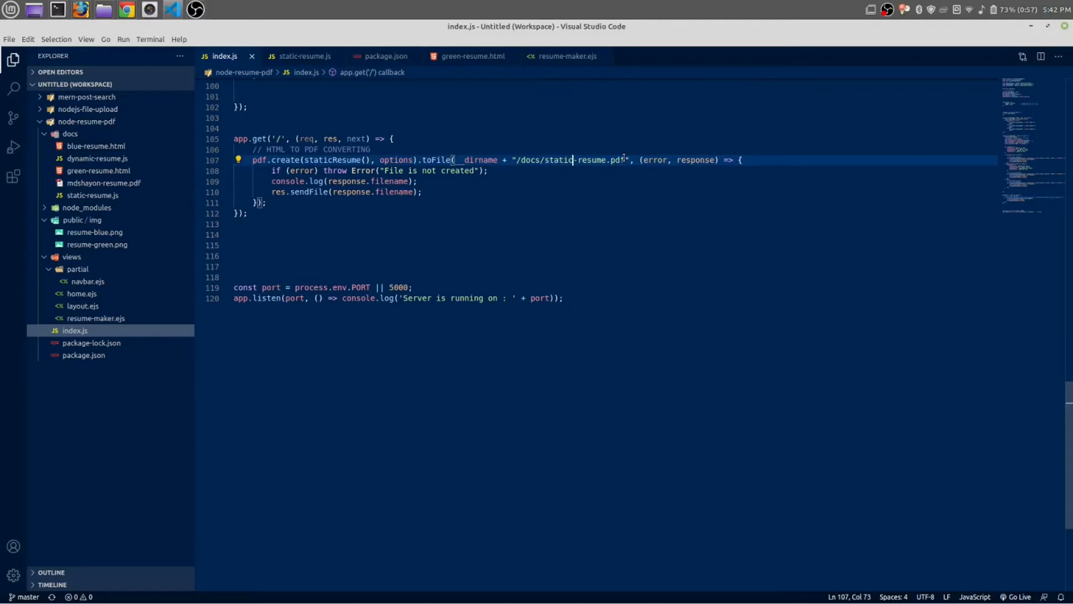
# Change the route path to '/pdf-static-resume' and switch to the browser to test it.
pyautogui.write('pd')
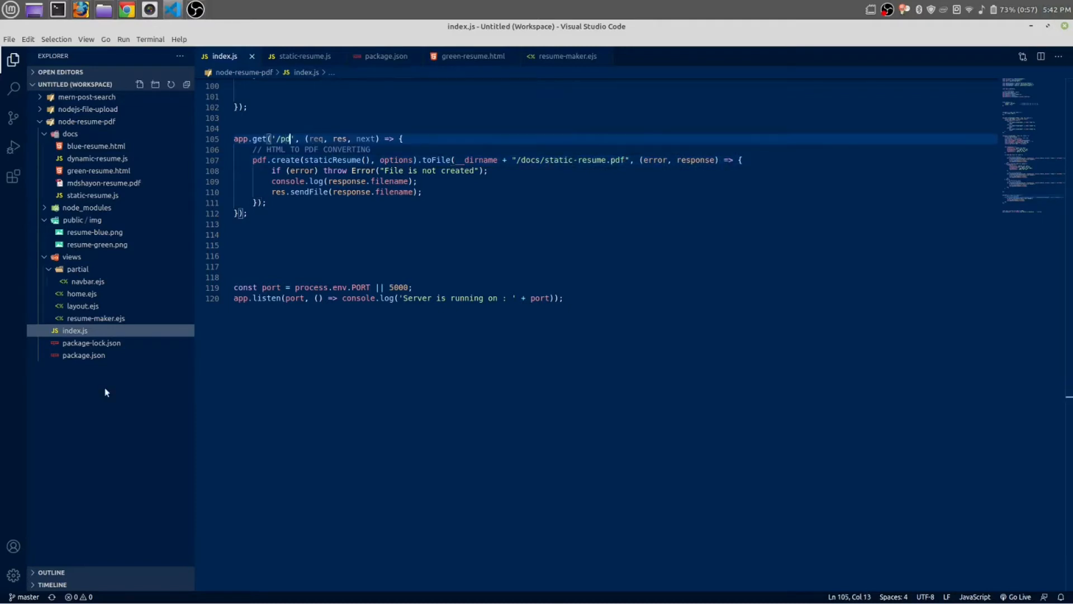
pyautogui.write('f-static')
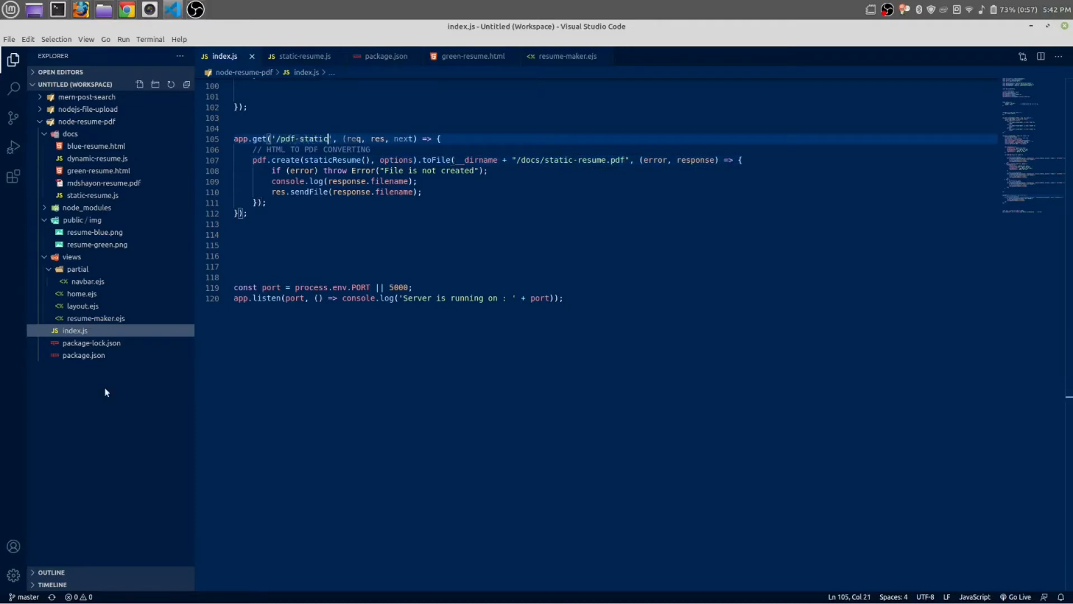
pyautogui.write('-re')
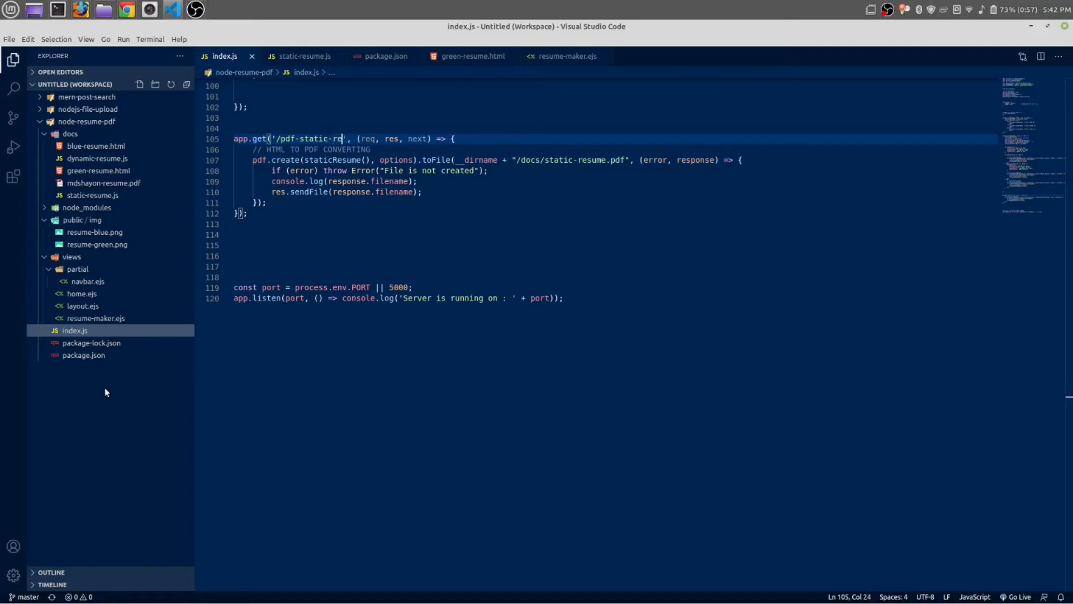
pyautogui.write('sume')
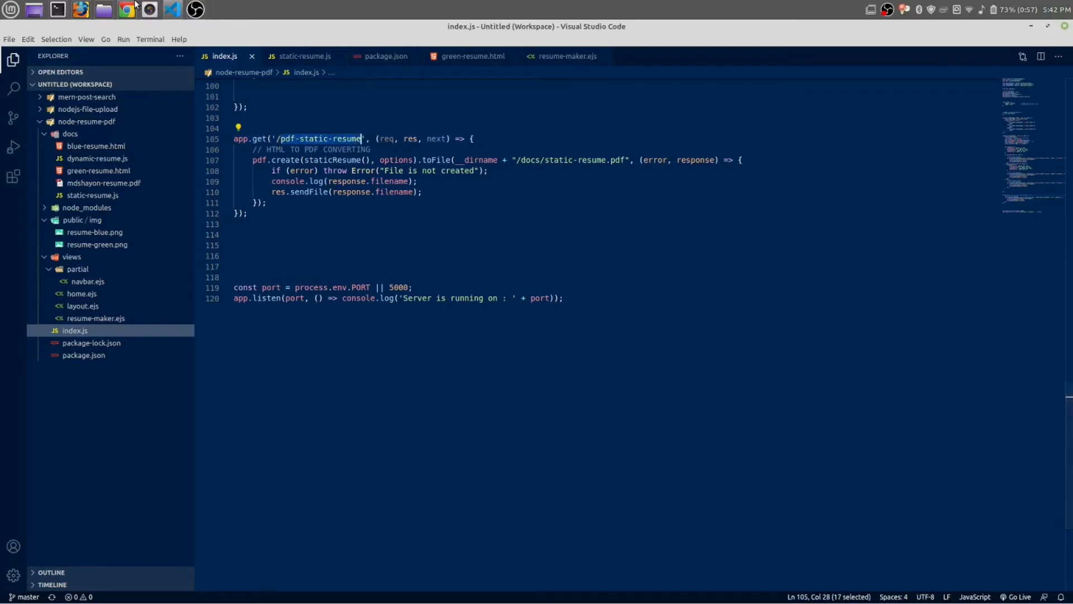
pyautogui.click(126, 9)
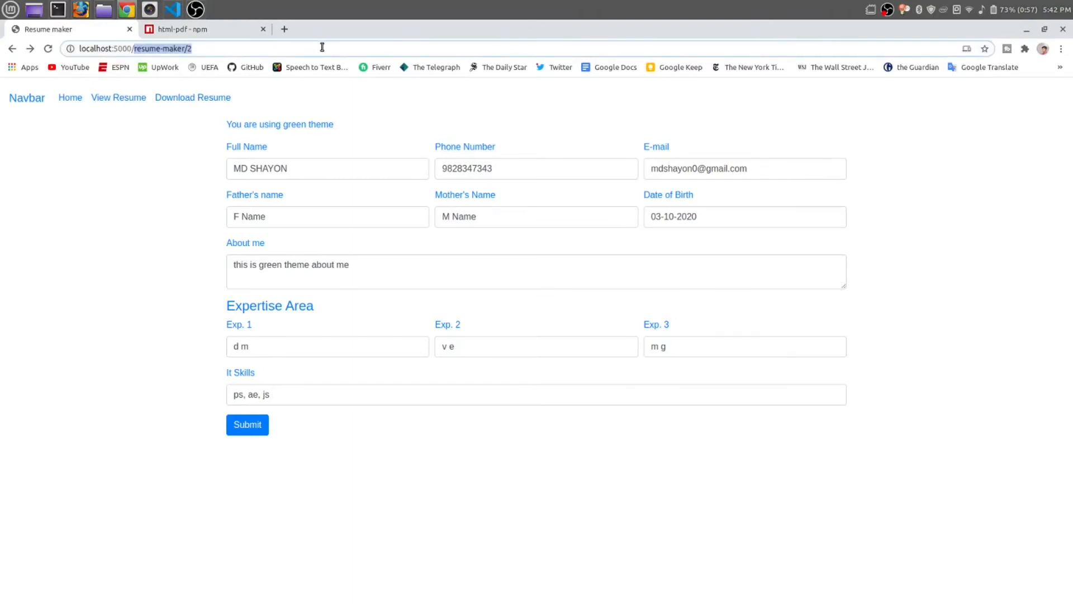
# Load localhost:5000/pdf-static-resume to view the generated green static resume PDF.
pyautogui.write('localhost:5000/pdf-static-resume')
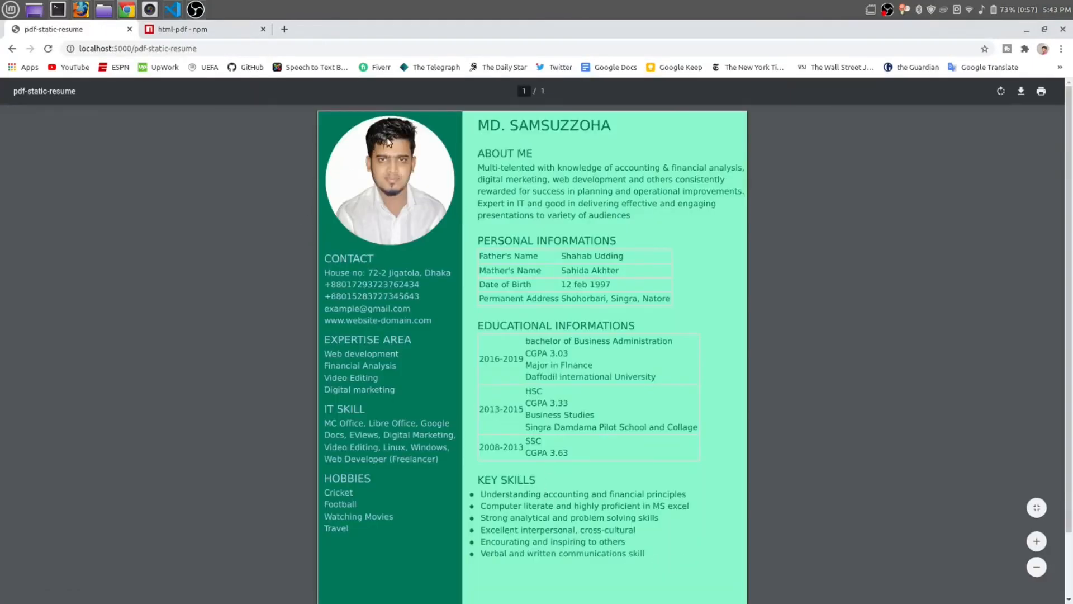
pyautogui.moveTo(172, 10)
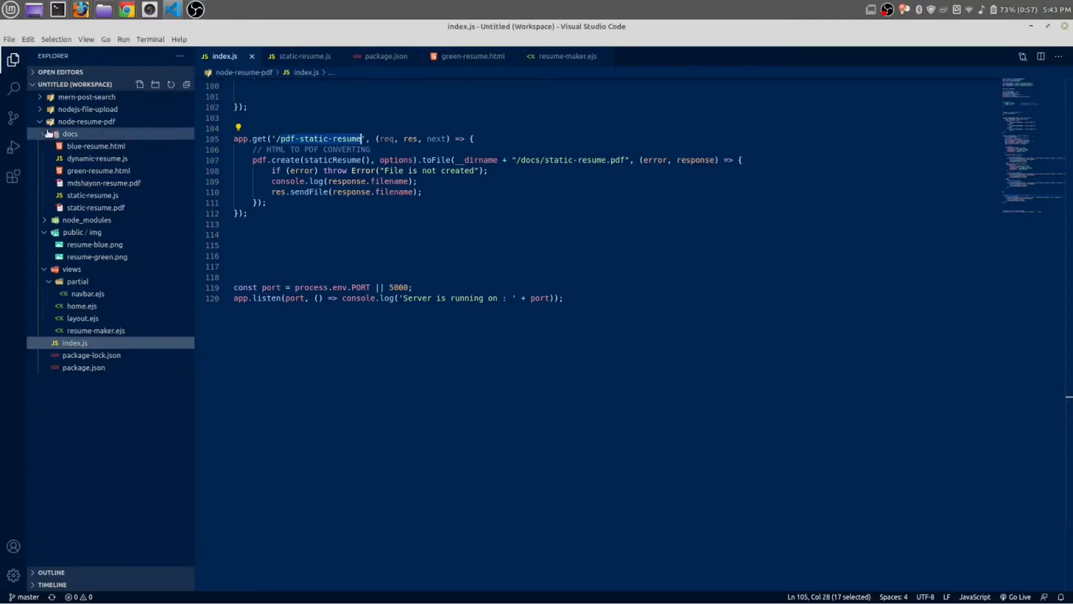
pyautogui.click(97, 208)
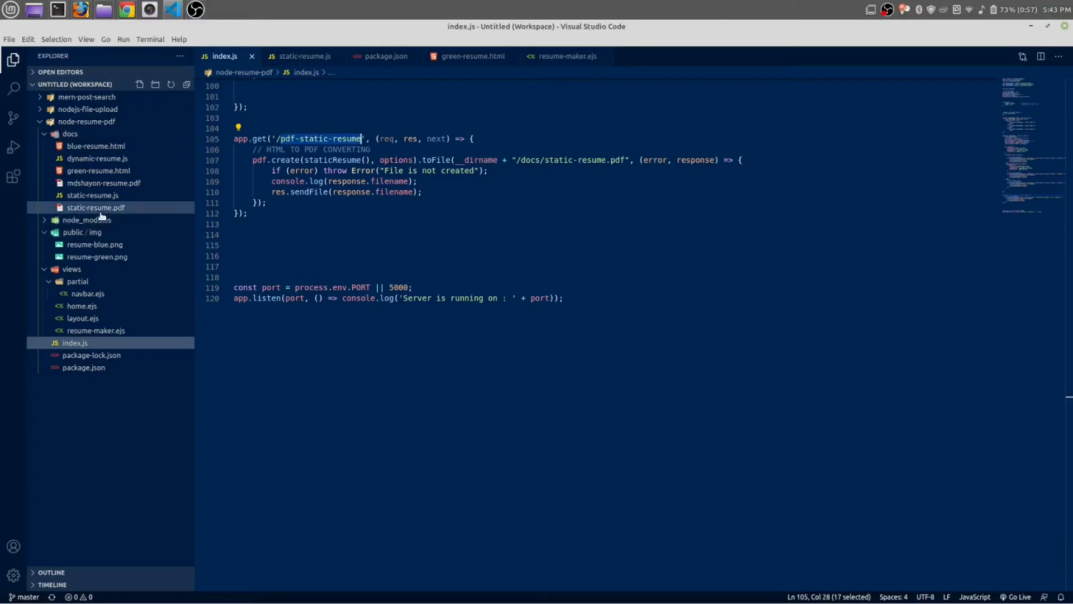
pyautogui.moveTo(97, 208)
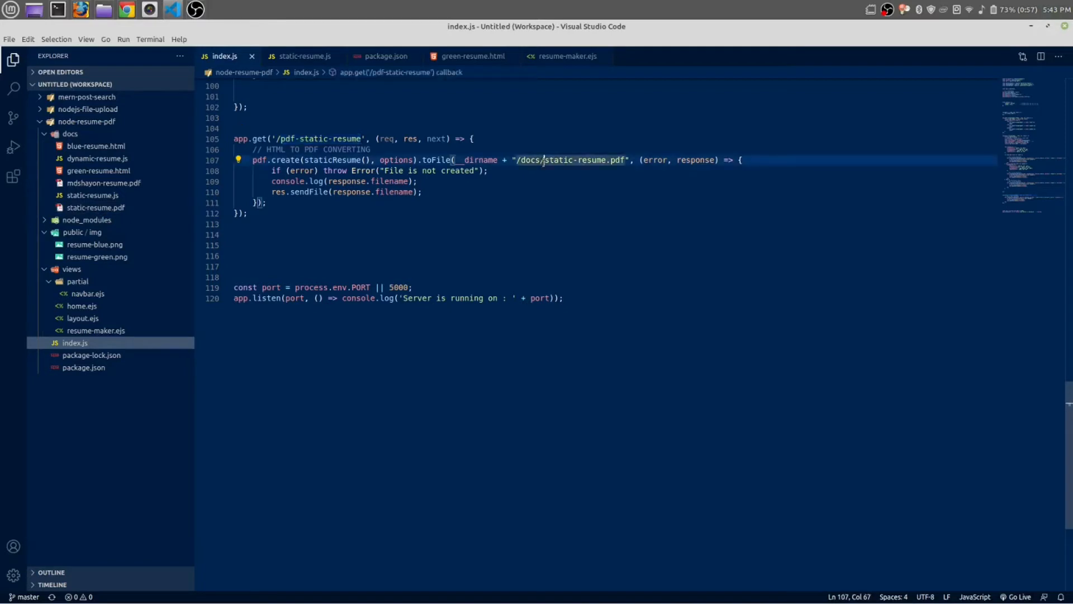
pyautogui.moveTo(520, 160); pyautogui.dragTo(619, 160)
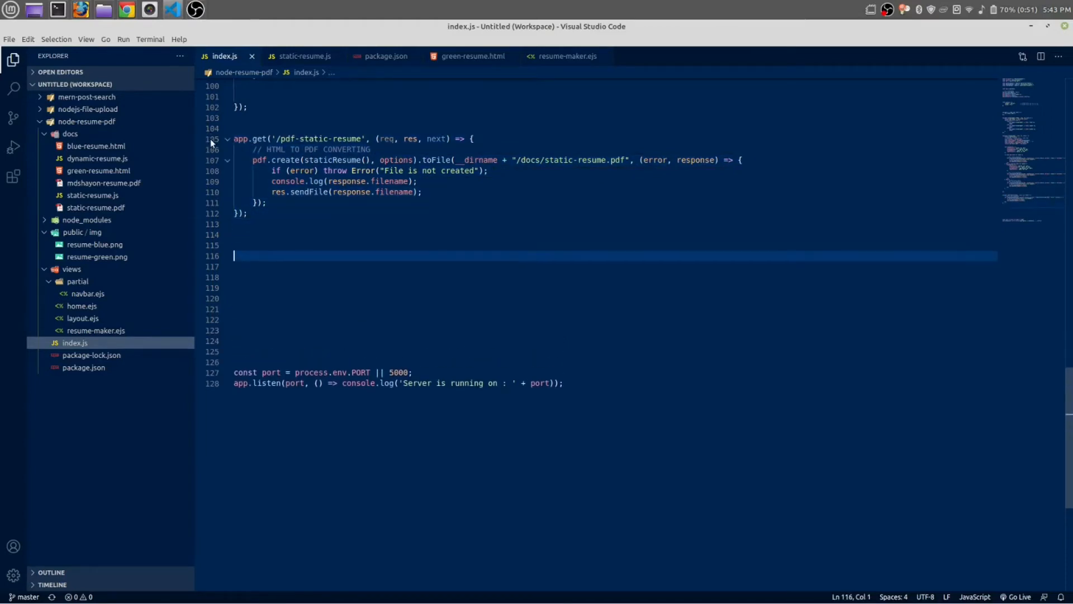
# Insert blank lines below the PDF route to make room for a new route.
pyautogui.press('ctrl+v')
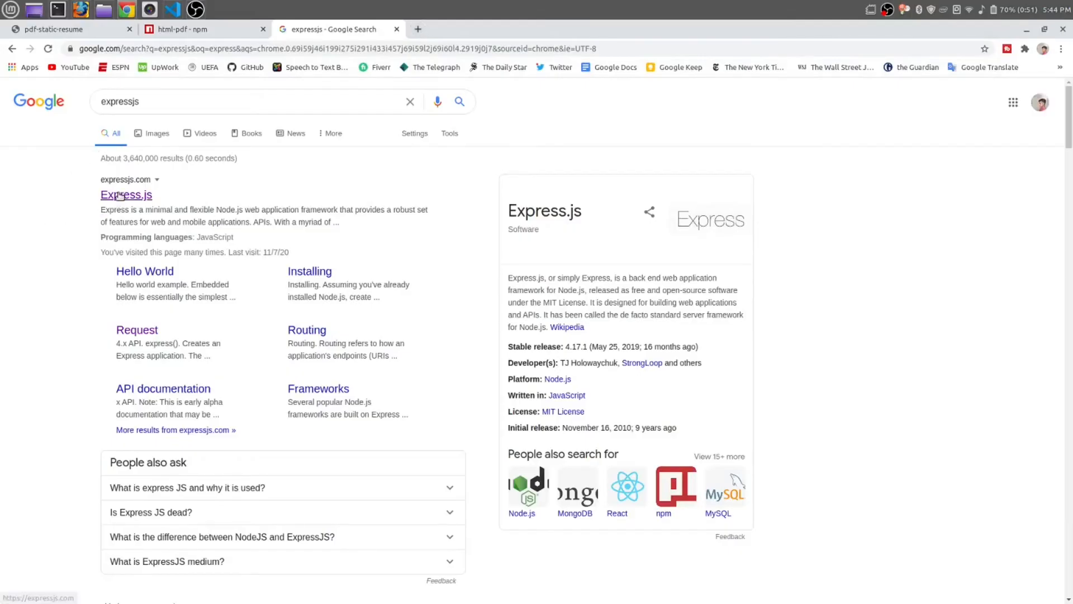
# Search the expressjs.com documentation for 'download' to find the res.download method.
pyautogui.click(126, 194)
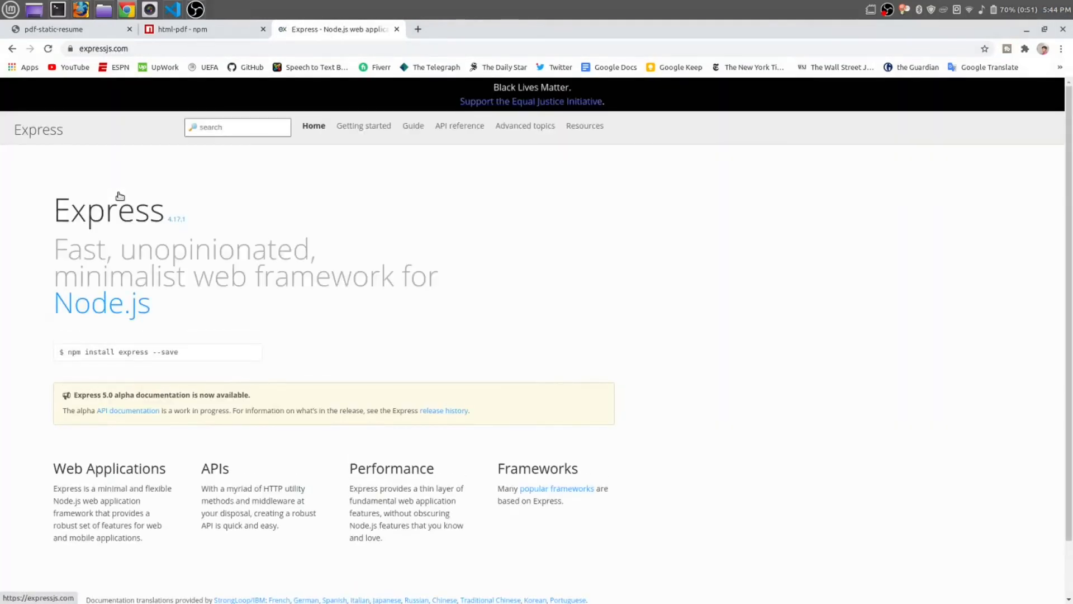
pyautogui.click(237, 128)
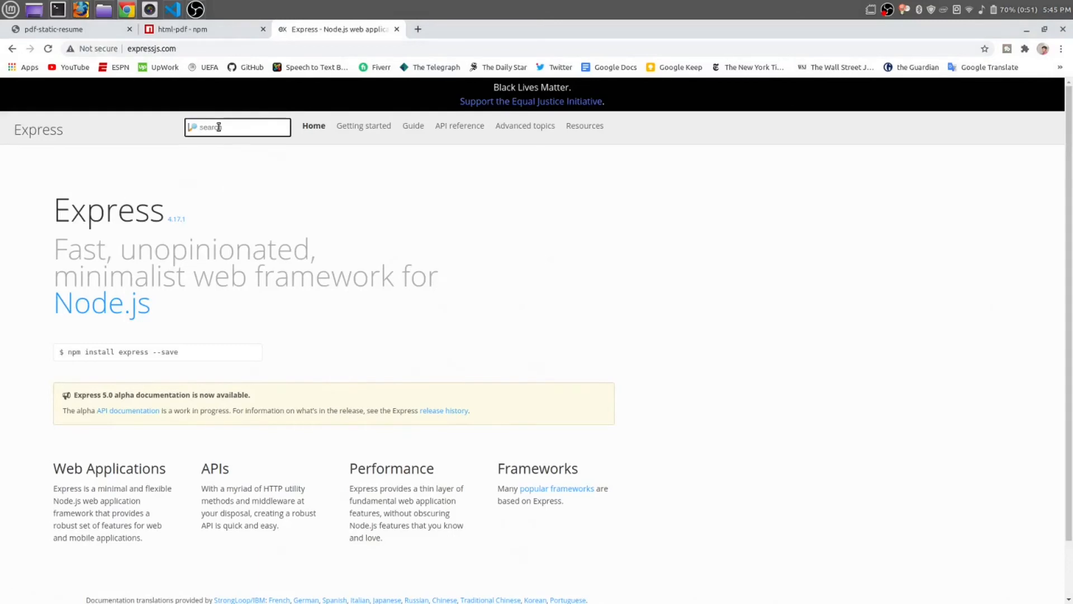
pyautogui.write('d')
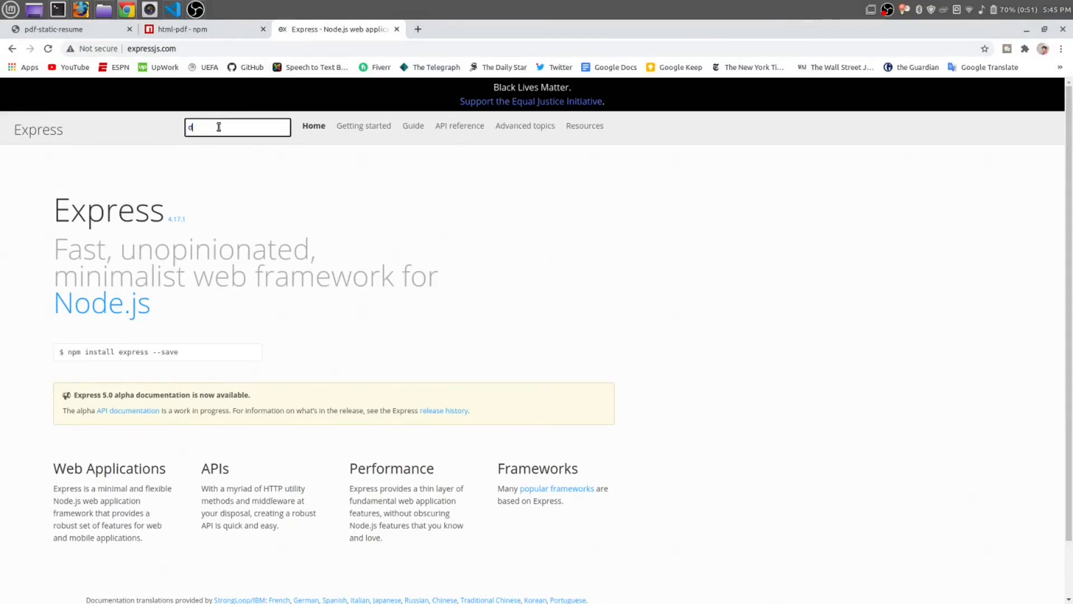
pyautogui.write('ownl')
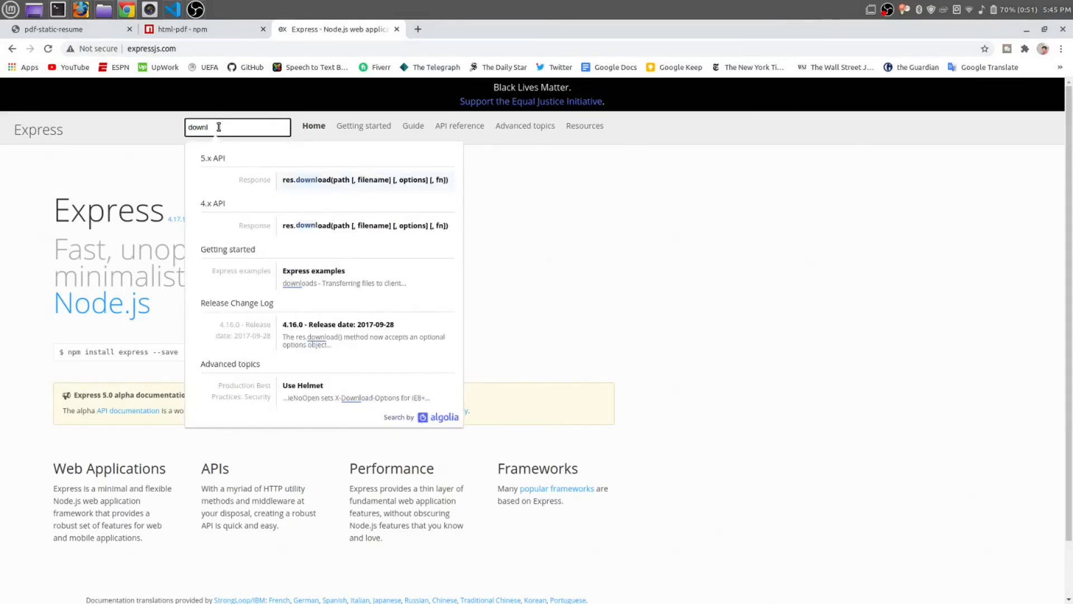
pyautogui.write('oad')
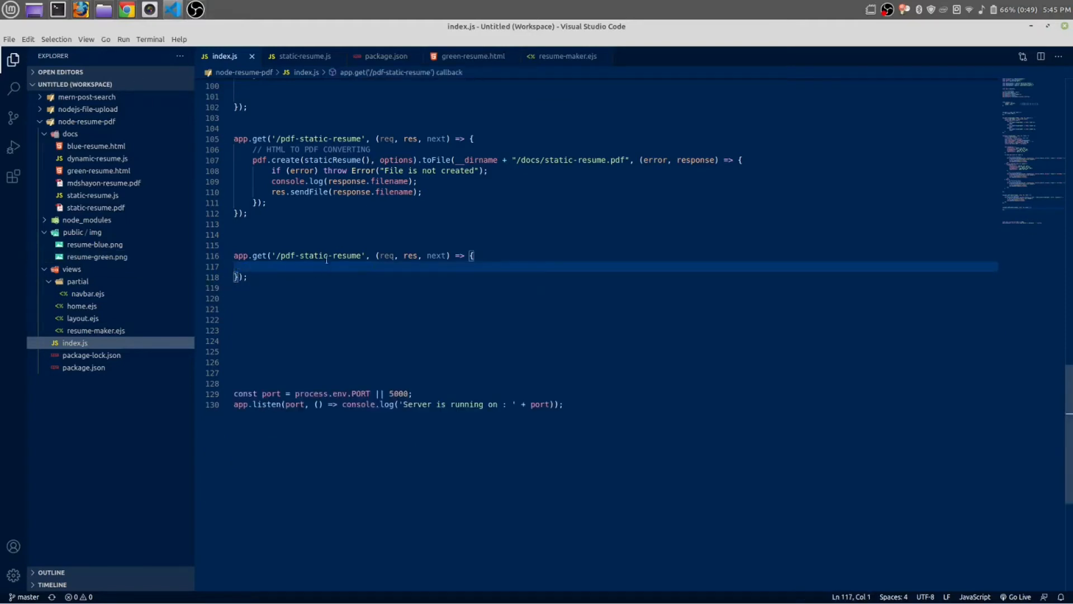
# Rename the duplicated route path to '/download-pdf' and start a res.download() call in its handler.
pyautogui.doubleClick(322, 254)
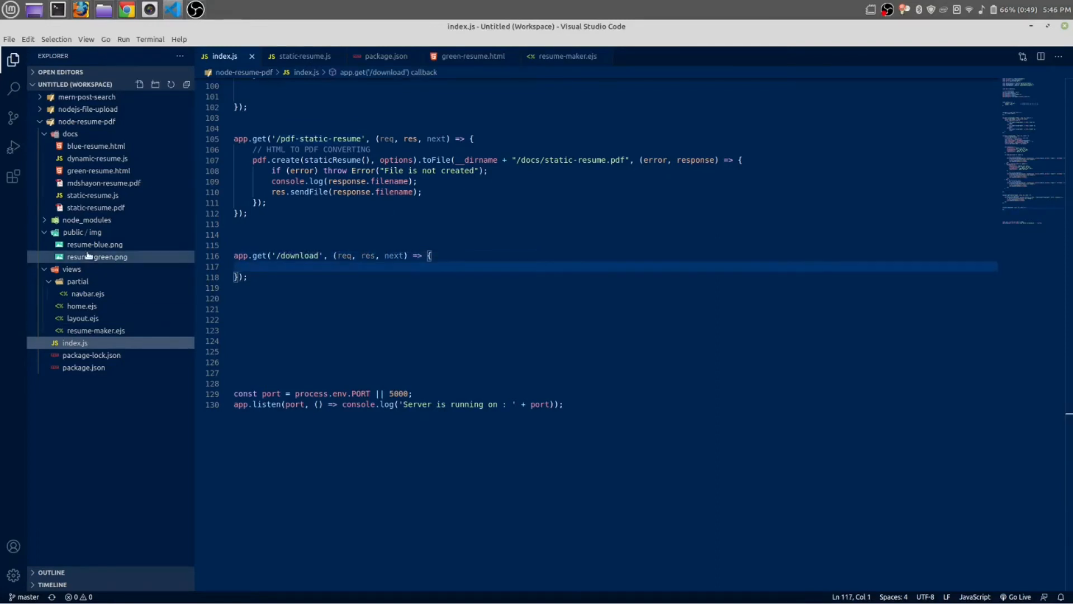
pyautogui.click(87, 293)
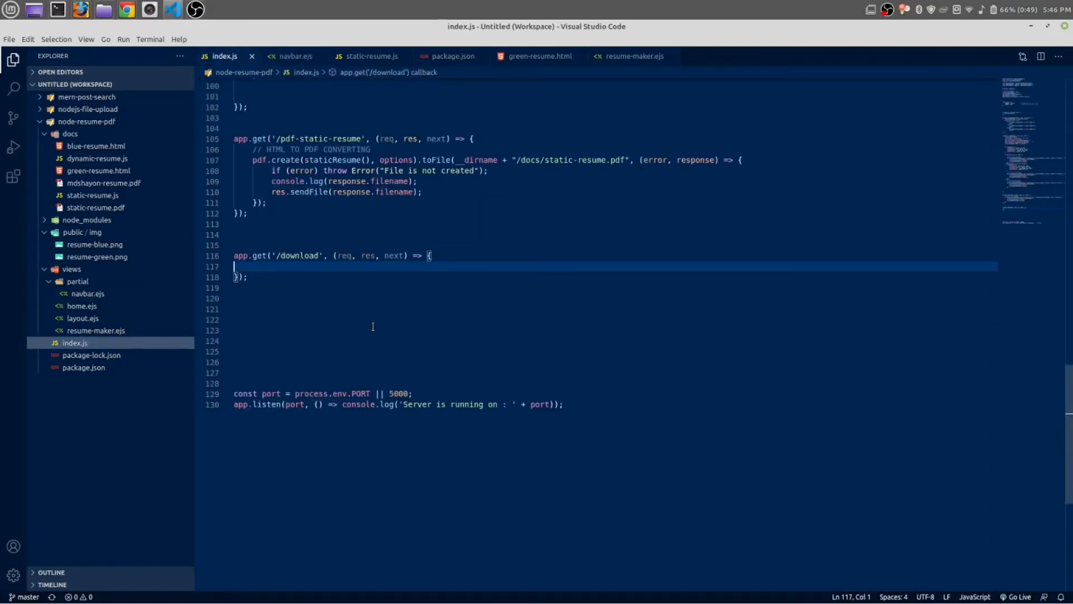
pyautogui.doubleClick(298, 255)
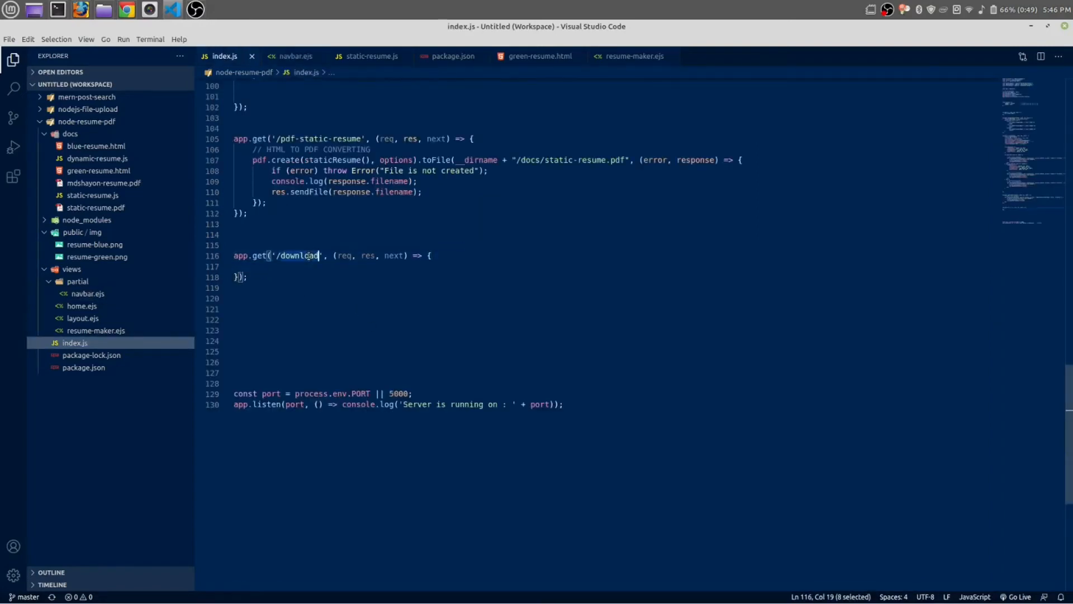
pyautogui.write('-pdf')
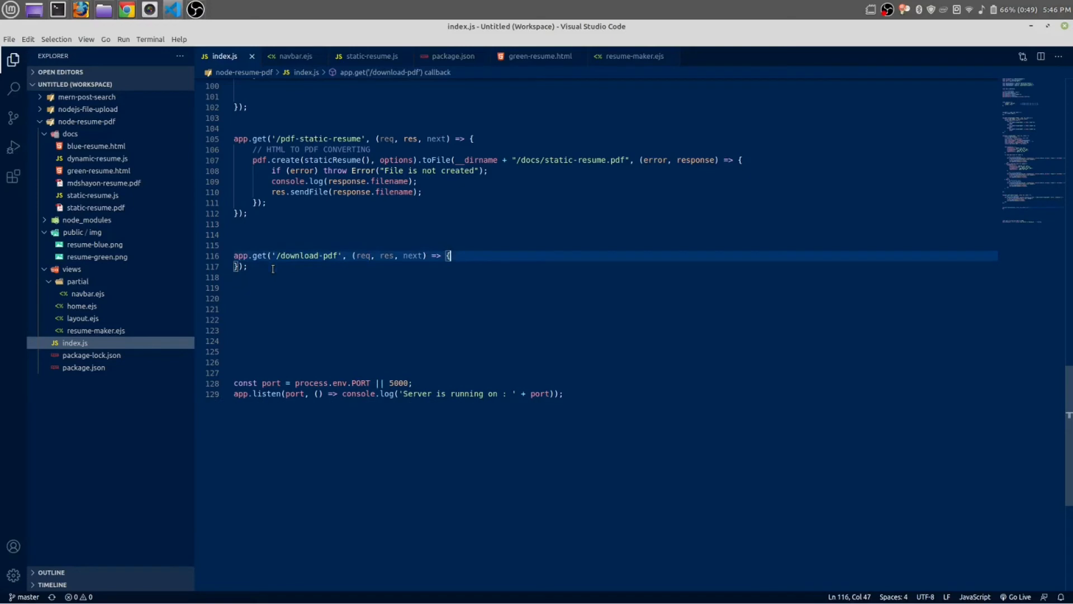
pyautogui.write('res.download();')
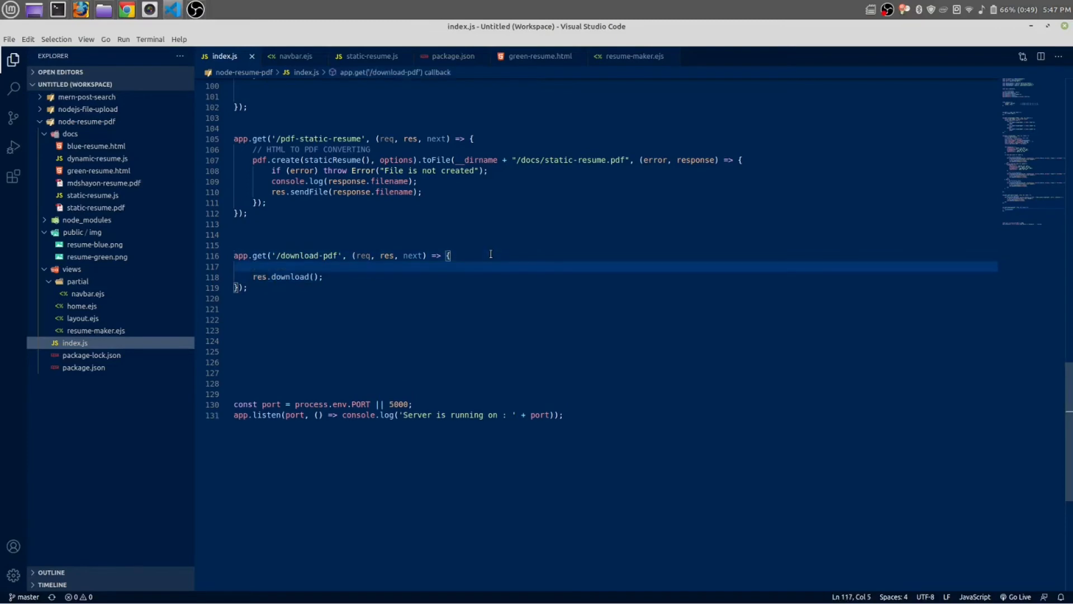
# Declare const filePath = __dirname + '/docs' in the /download-pdf handler.
pyautogui.write('const f')
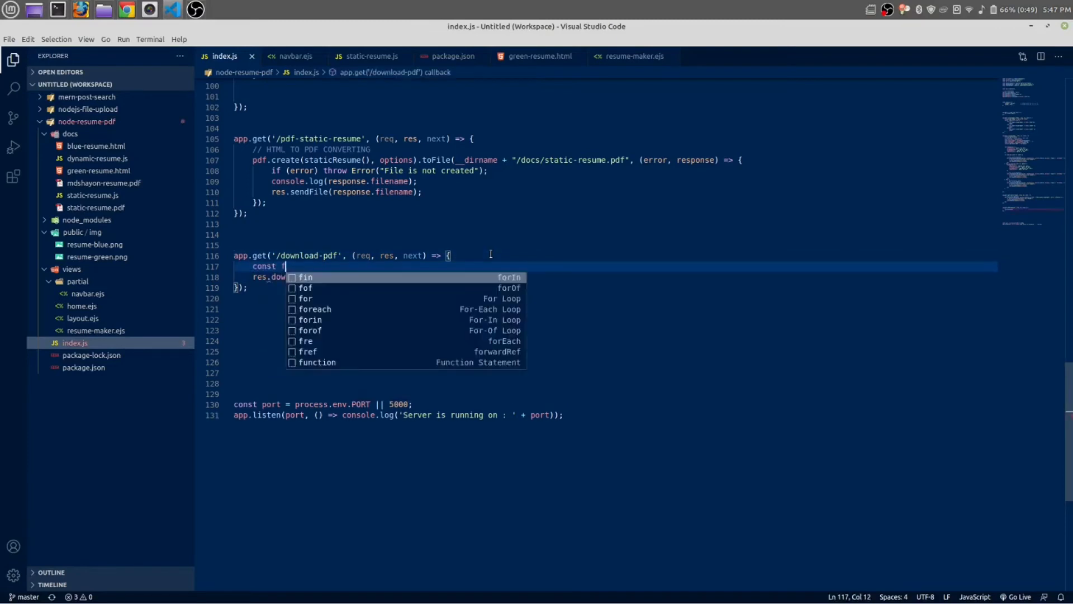
pyautogui.write('ilePath =')
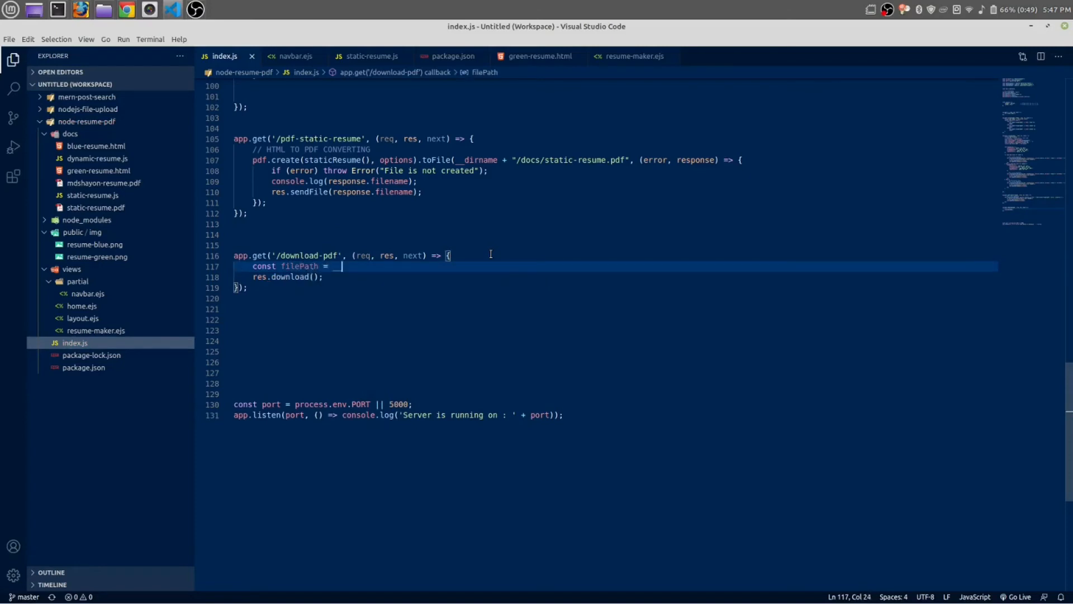
pyautogui.write('__dirname +')
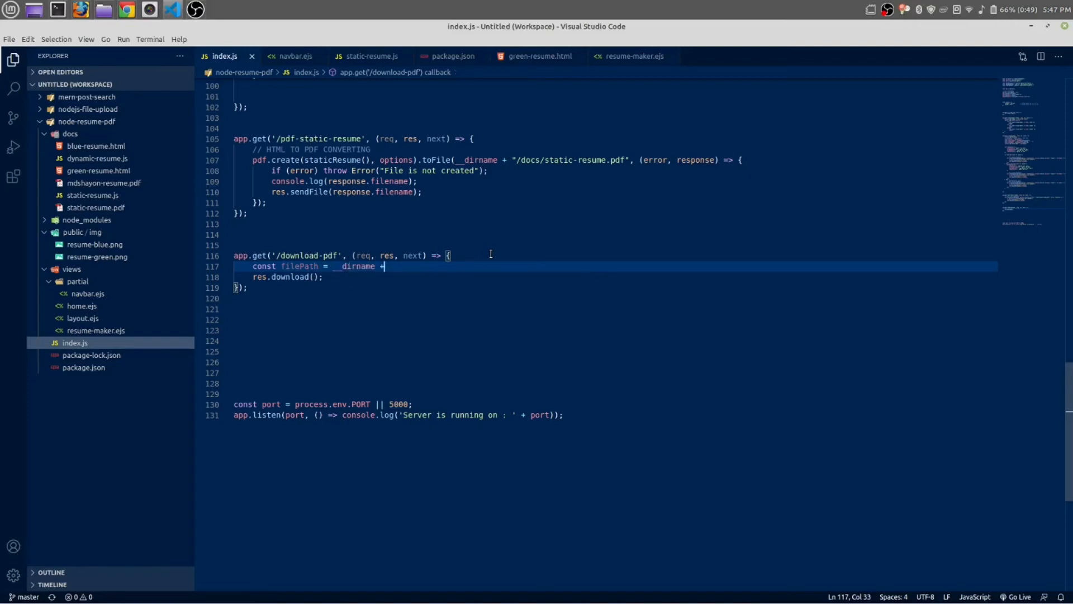
pyautogui.write("'dd'")
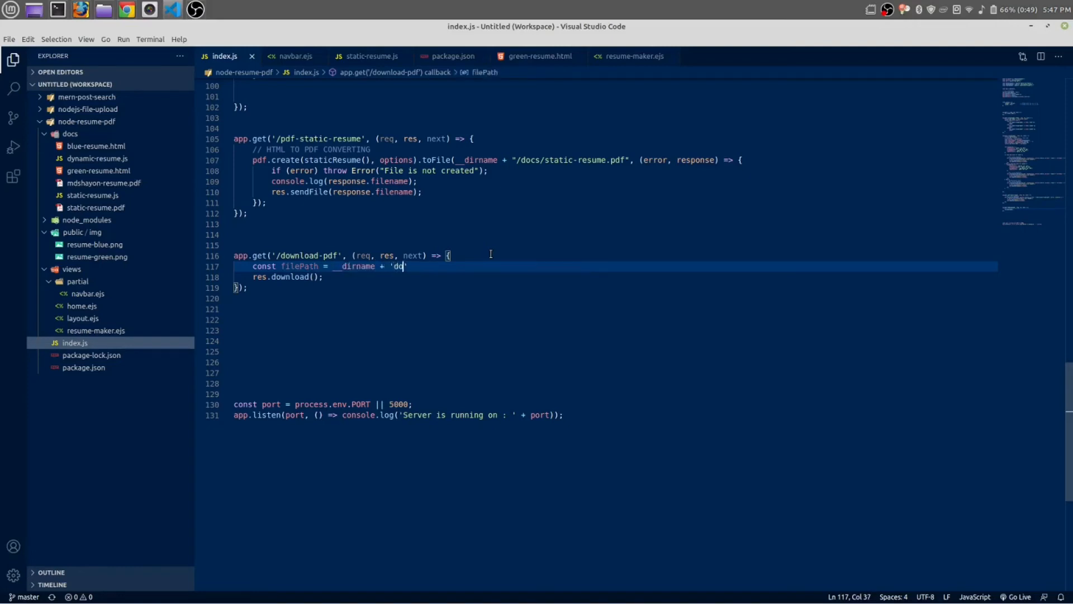
pyautogui.write('cs')
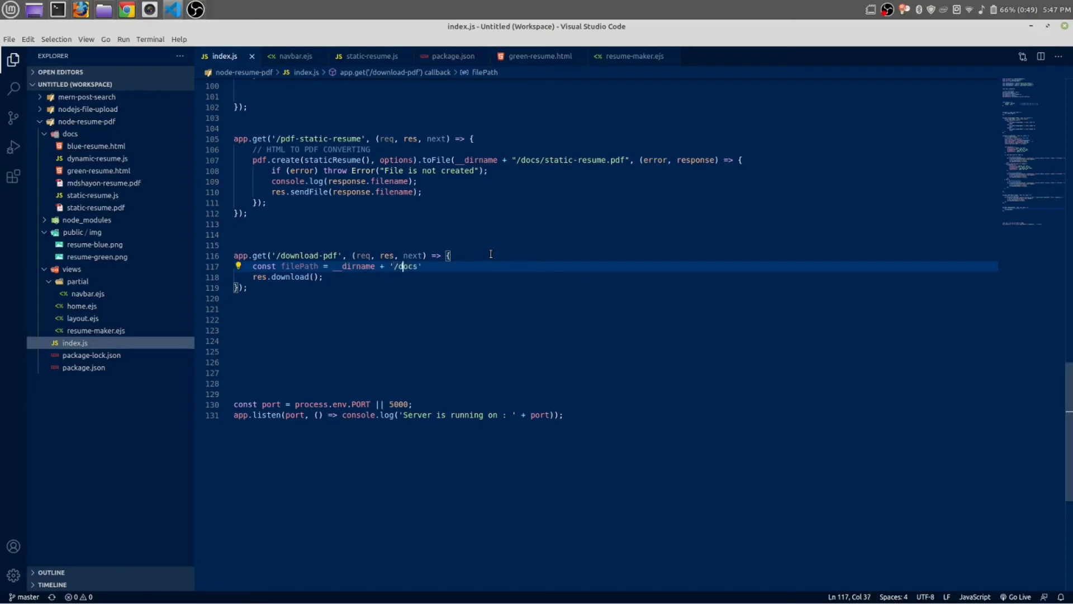
pyautogui.doubleClick(404, 266)
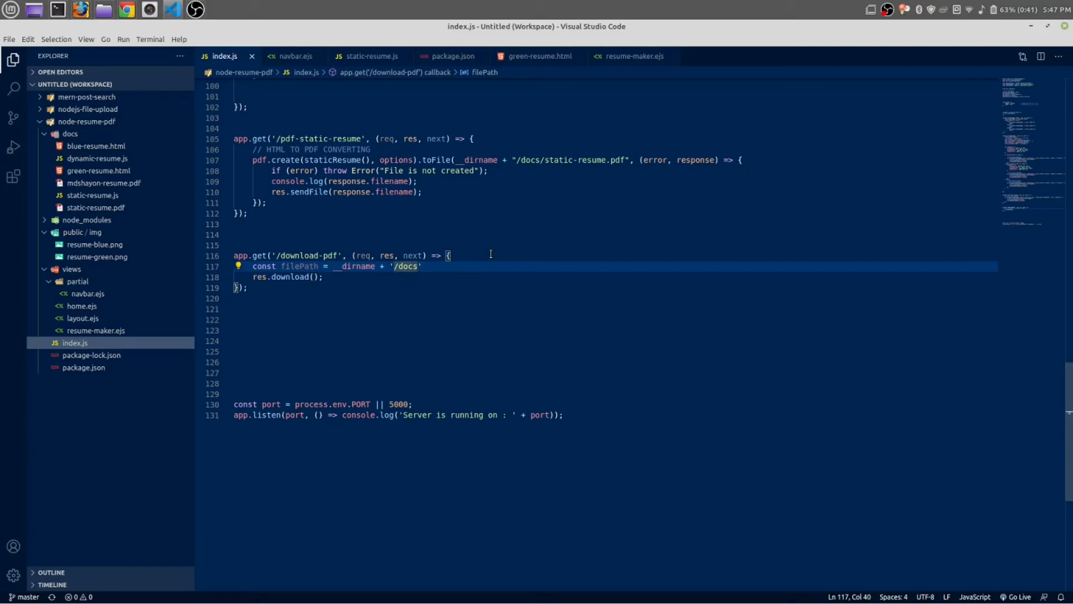
# Complete the path as '/docs/static-resume.pdf' and pass filePath into res.download().
pyautogui.write('/')
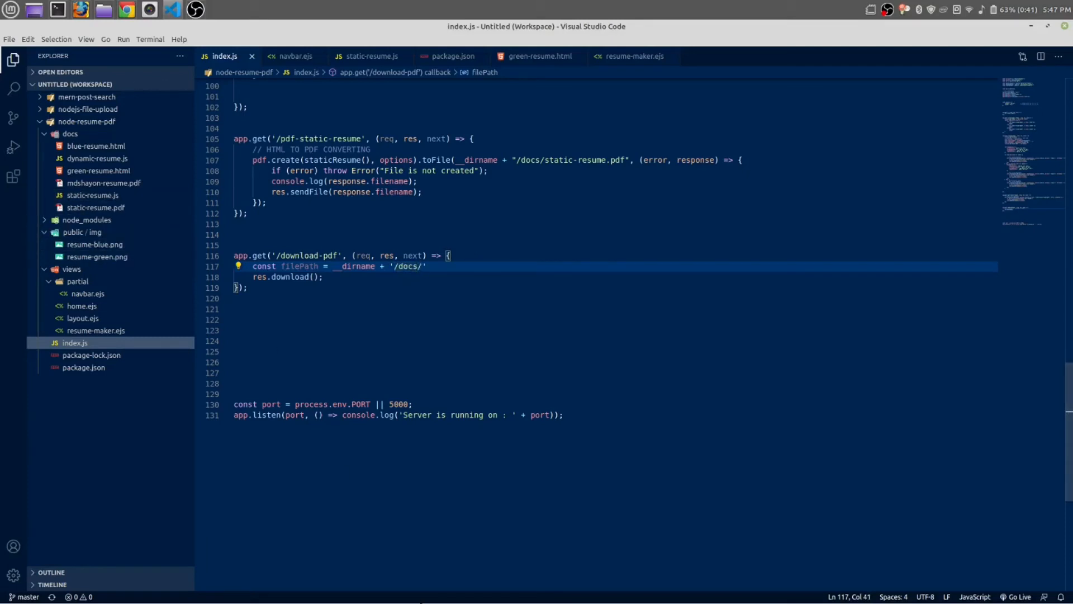
pyautogui.write('stati')
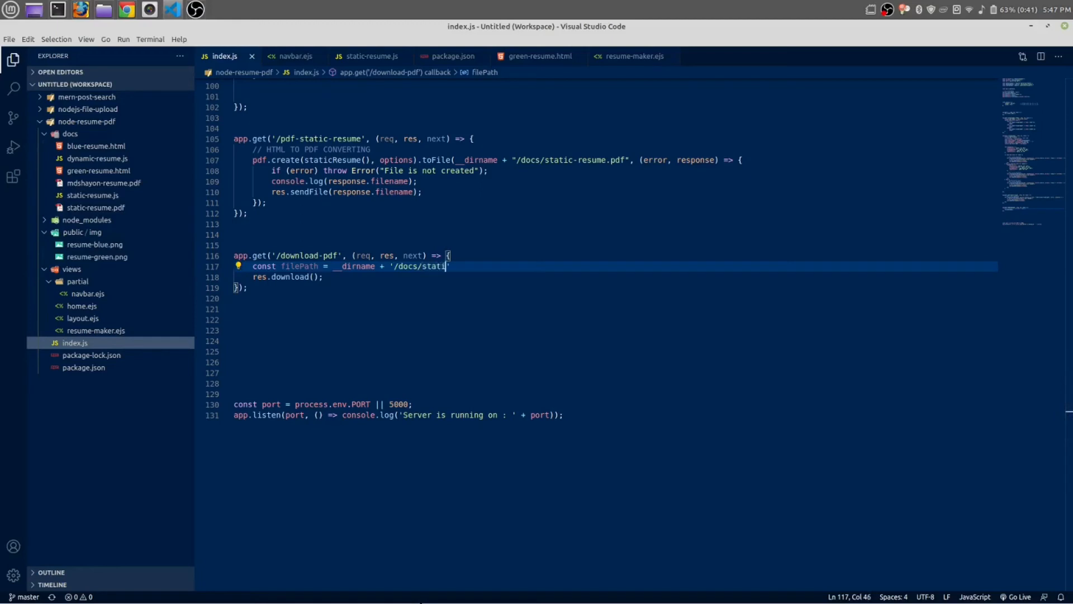
pyautogui.write('-')
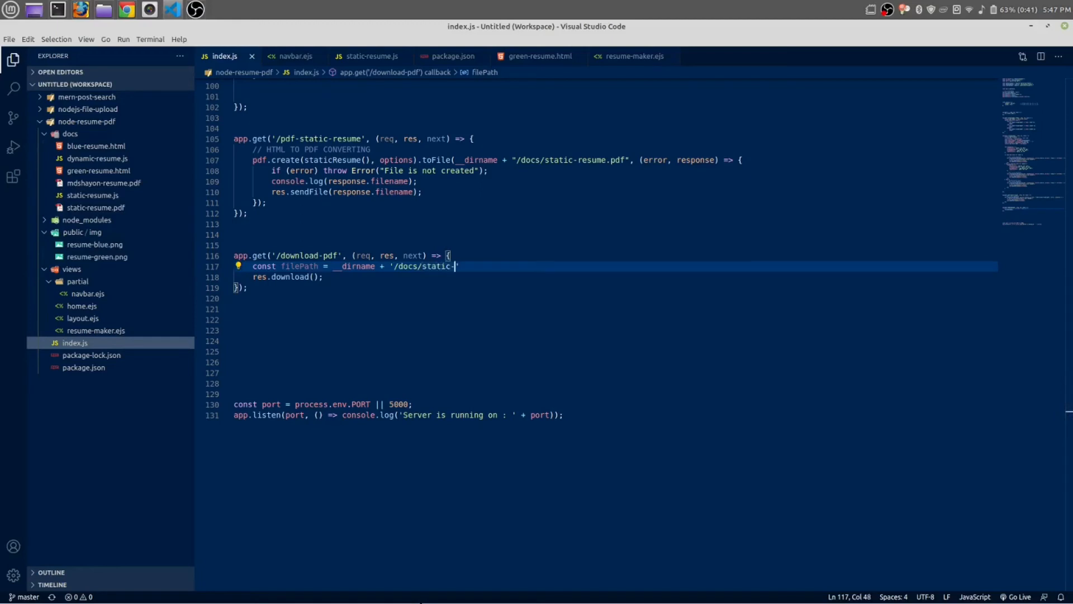
pyautogui.write('resume.')
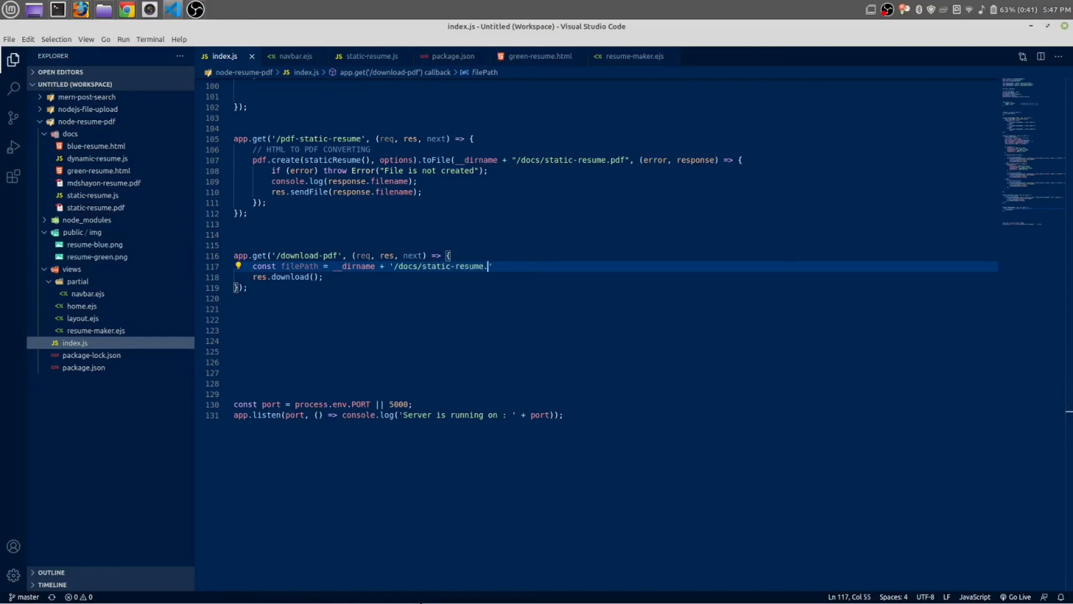
pyautogui.write("pdf'")
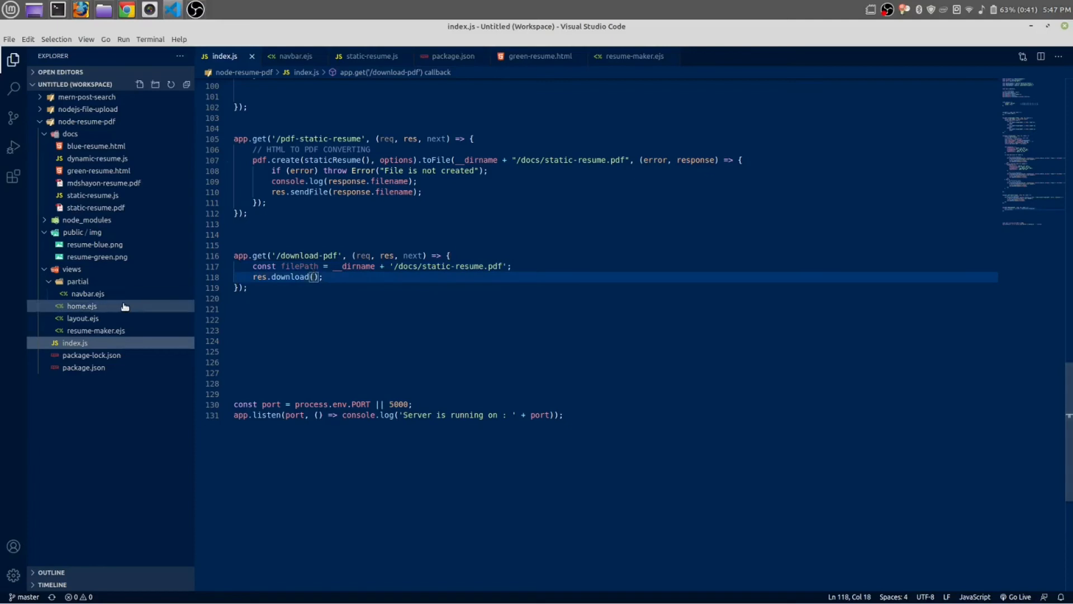
pyautogui.write('file')
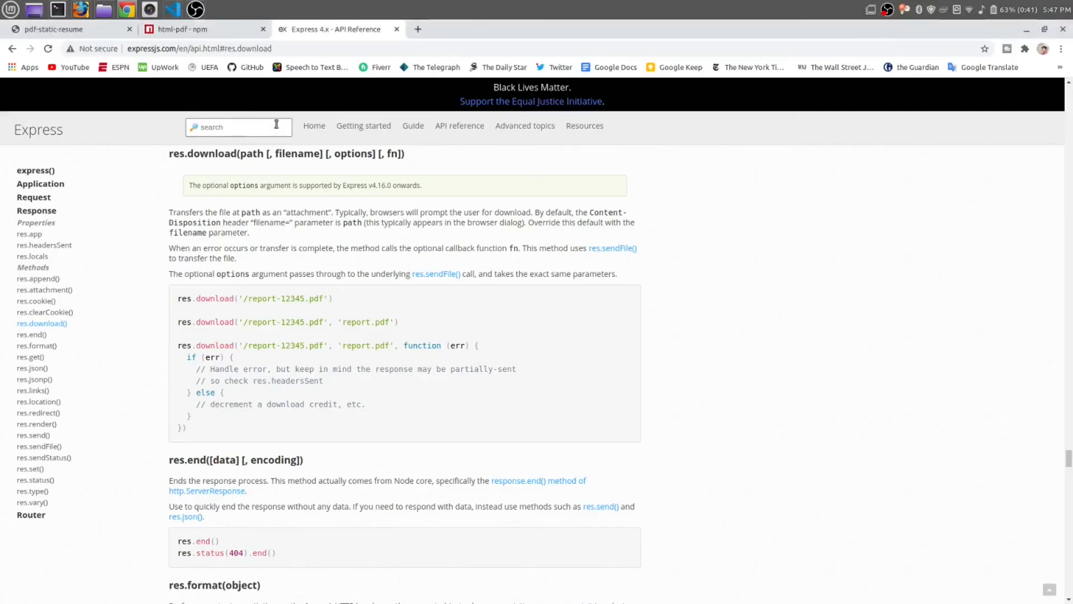
# From the site's Home page, use Download Resume and confirm to get static-resume.pdf.
pyautogui.click(65, 30)
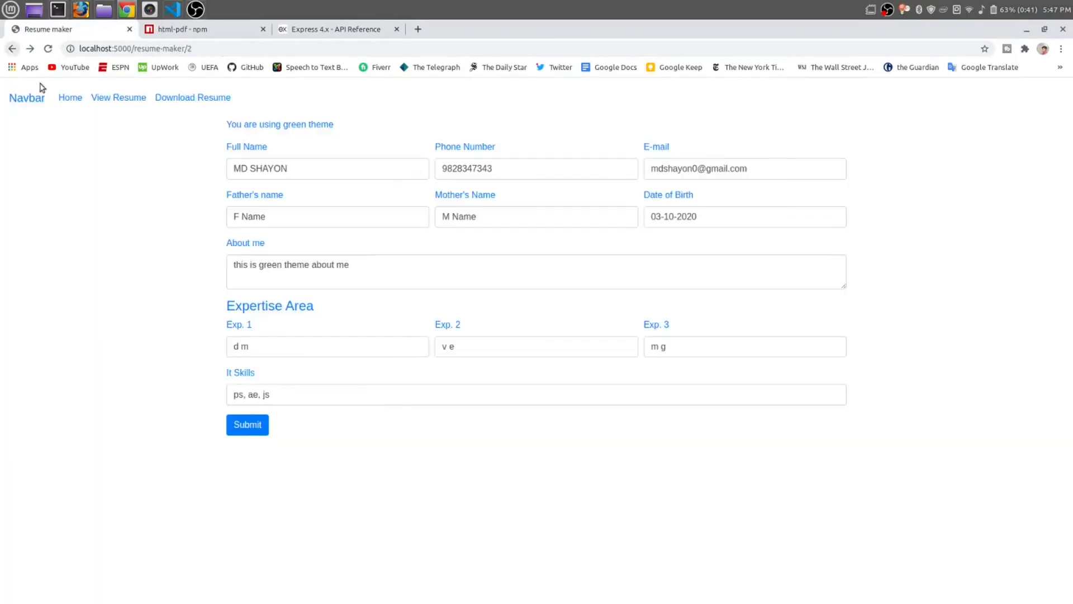
pyautogui.click(69, 97)
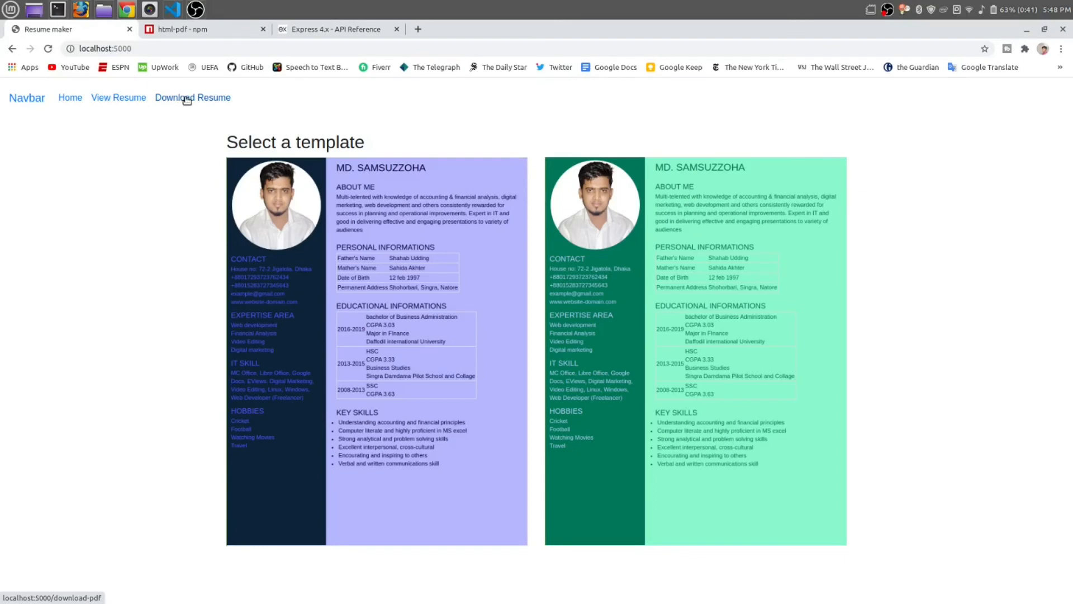
pyautogui.click(192, 97)
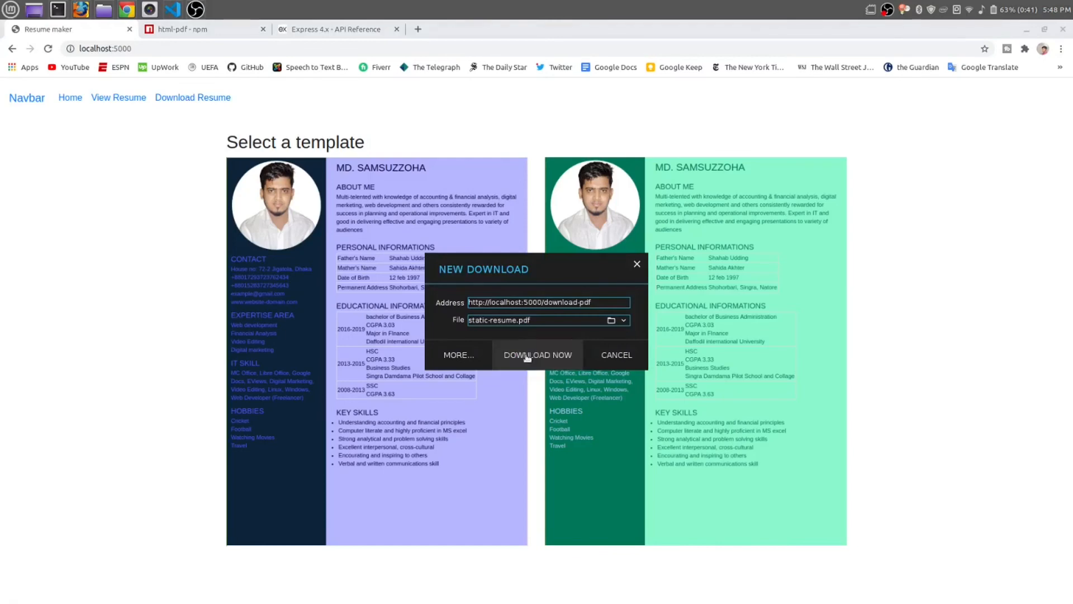
pyautogui.click(537, 355)
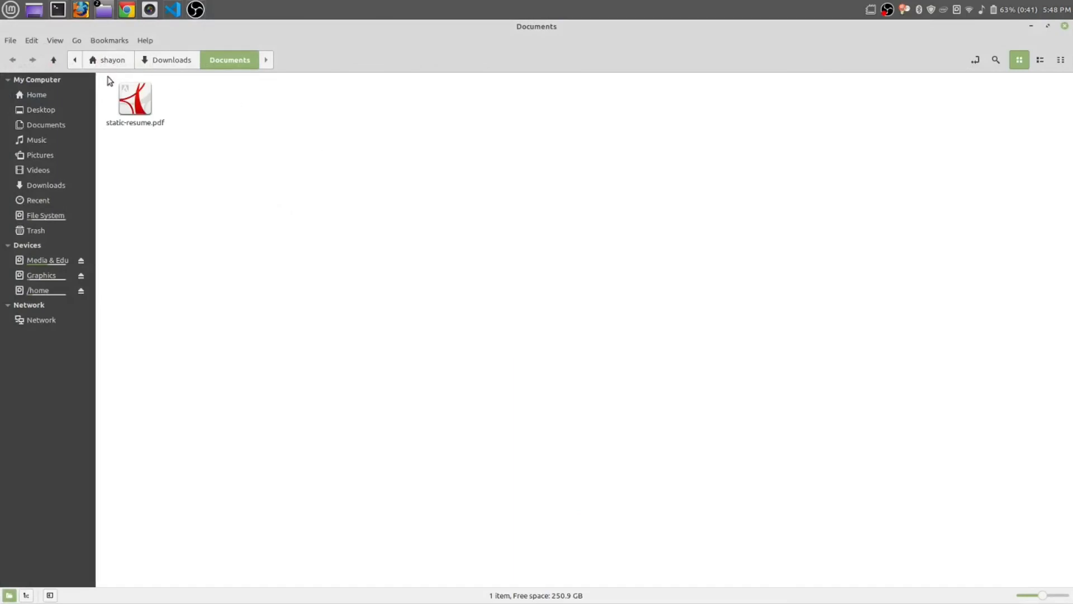
# View the downloaded static-resume.pdf showing the green MD. Samsuzzoha resume, then close it.
pyautogui.doubleClick(135, 97)
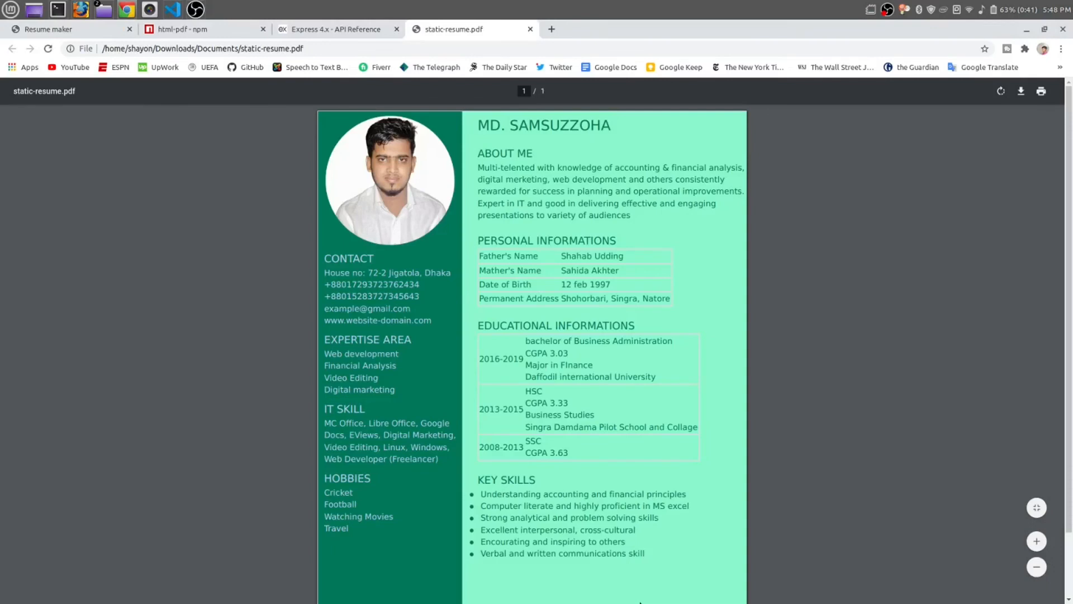
pyautogui.moveTo(514, 61)
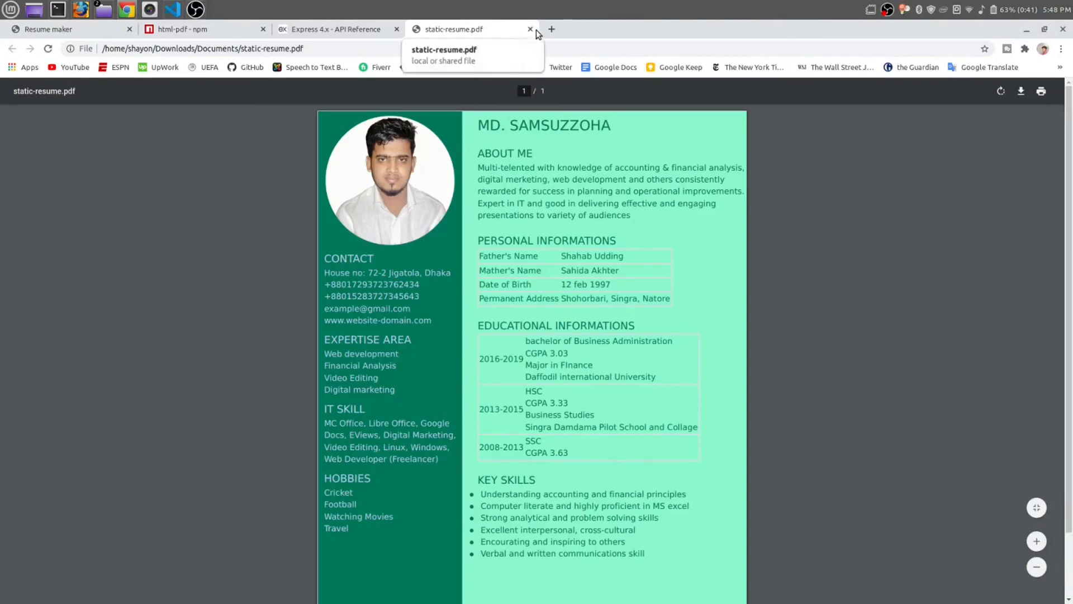
pyautogui.click(530, 29)
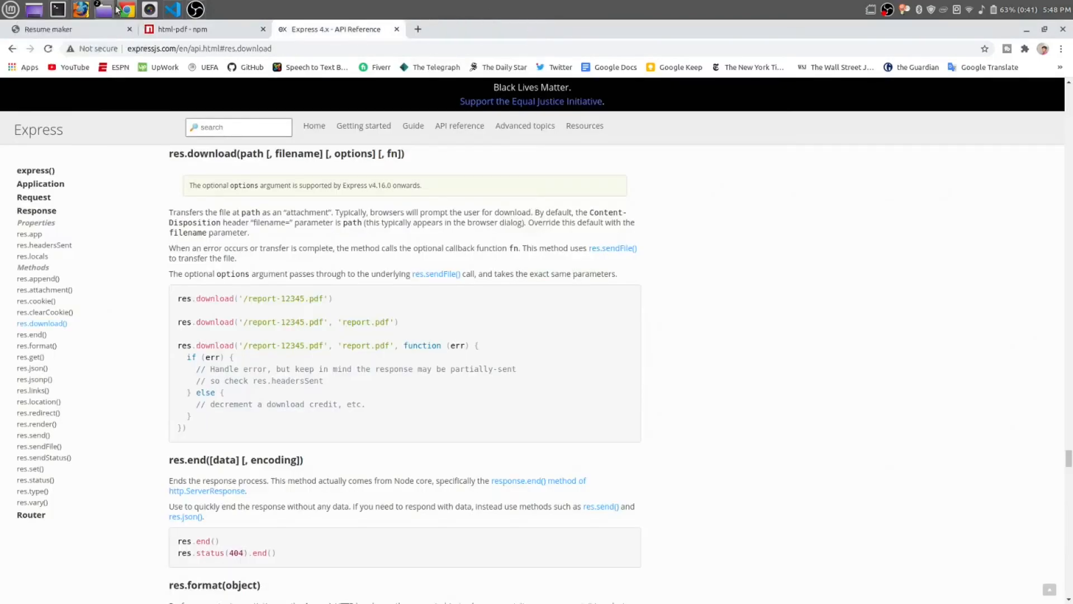
# Enter localhost:5000/download-pdf in the address bar to trigger the static-resume.pdf prompt again.
pyautogui.click(61, 29)
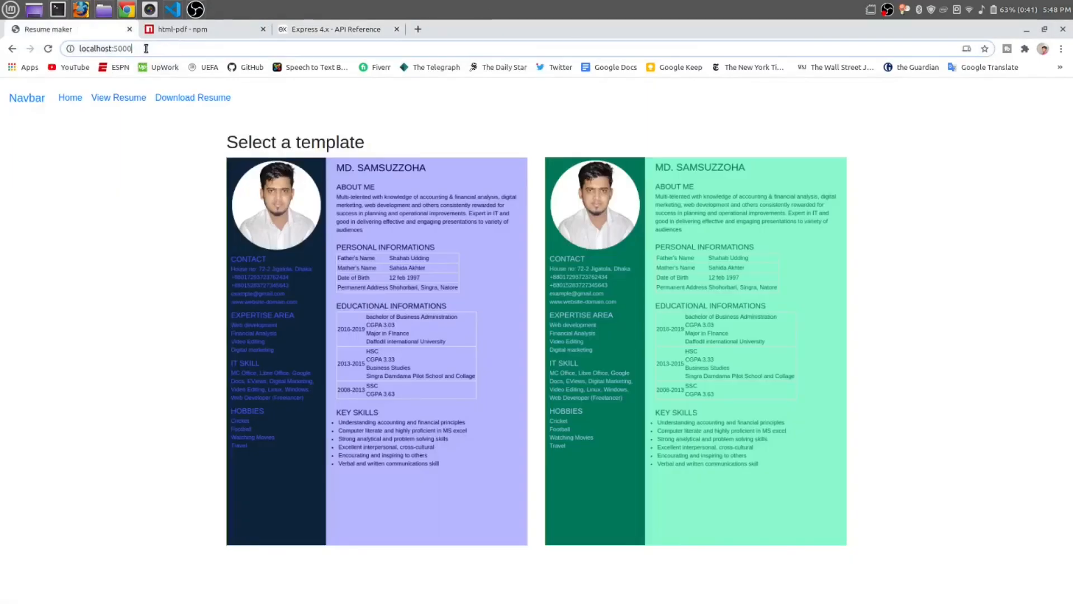
pyautogui.write('/do')
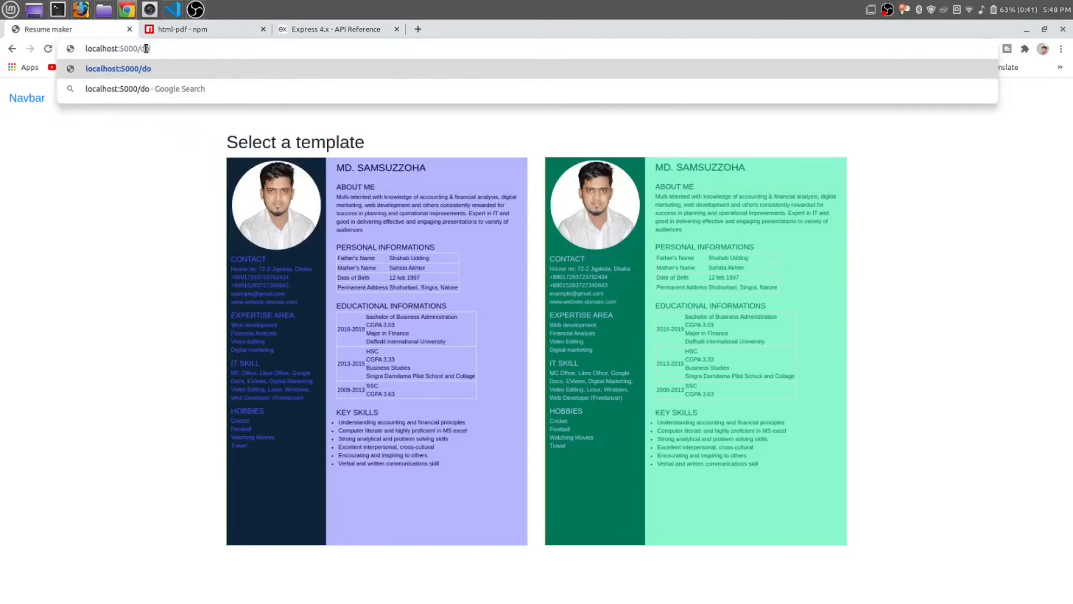
pyautogui.write('wnl')
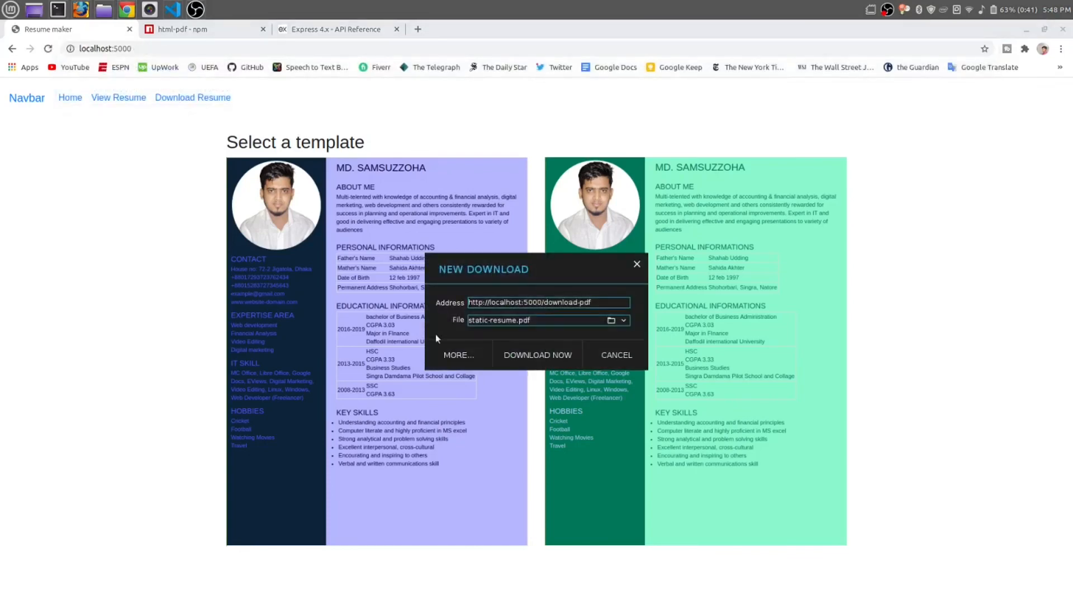
pyautogui.moveTo(636, 264)
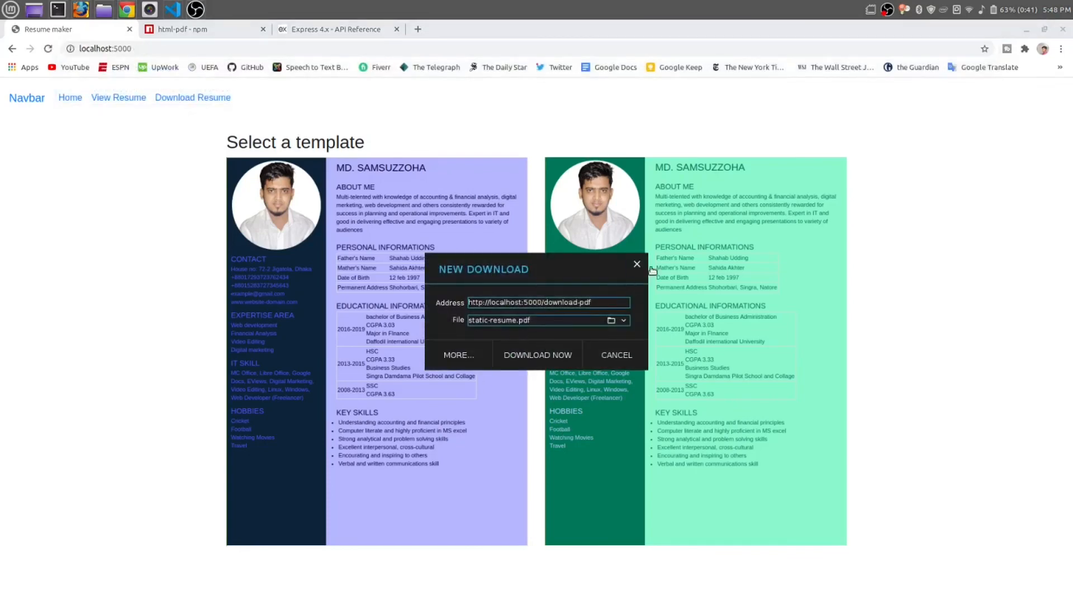